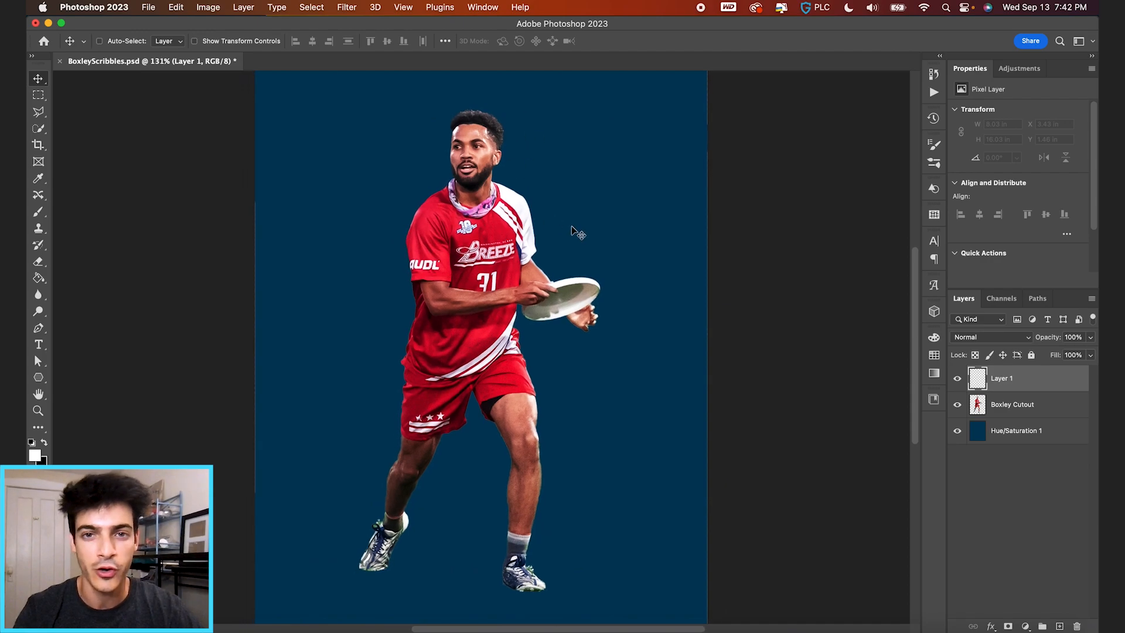
pyautogui.moveTo(517, 301)
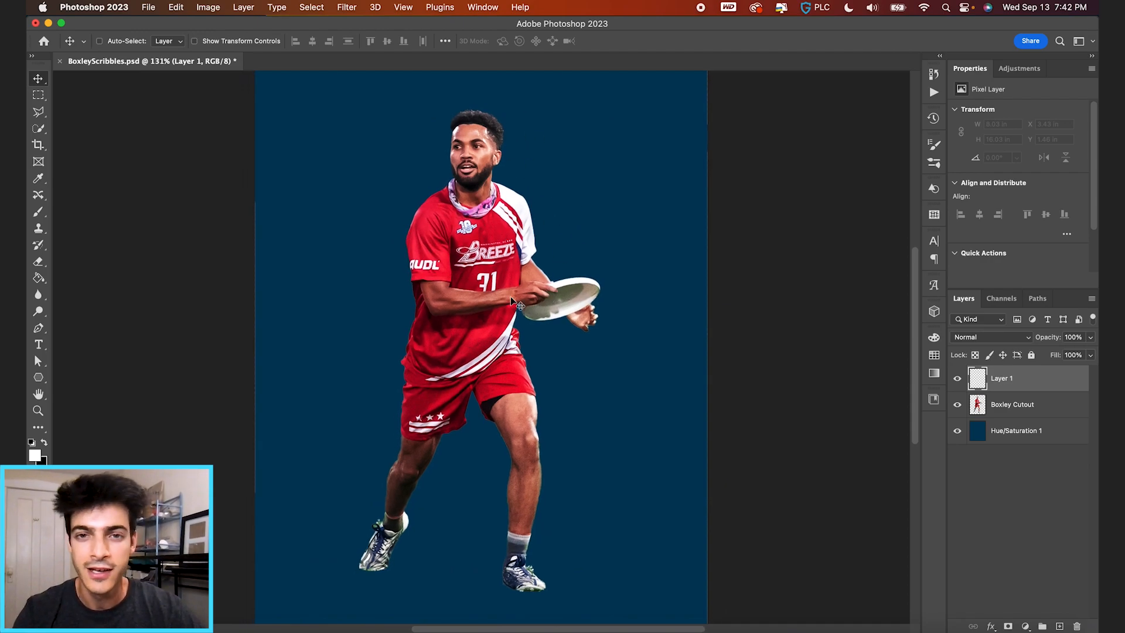
pyautogui.moveTo(206, 398)
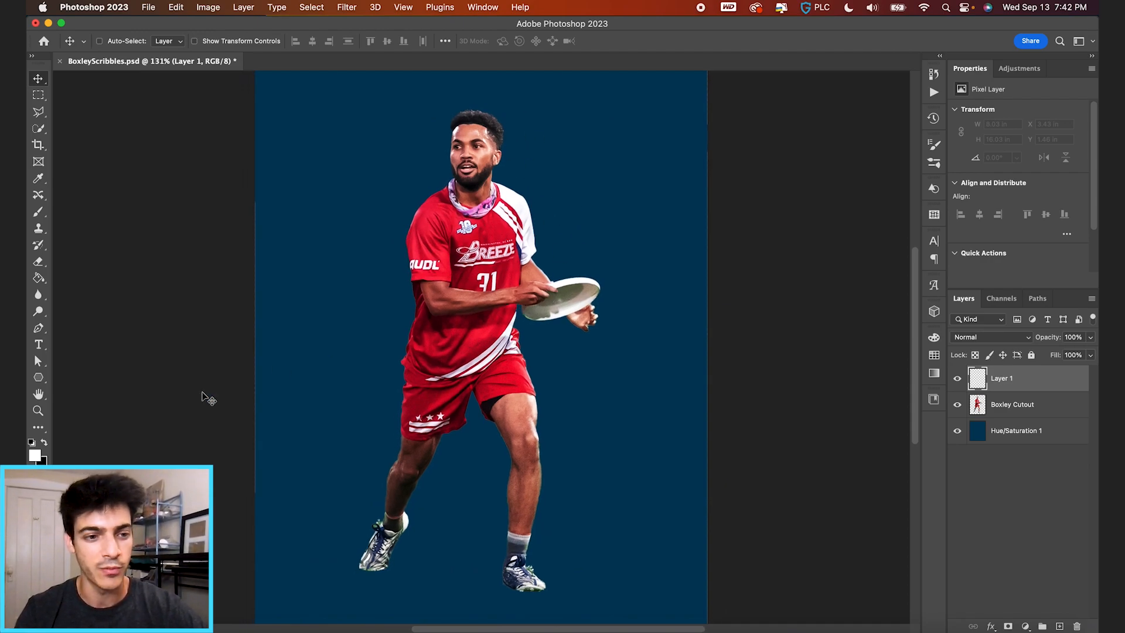
# Make the Brush tool active with the KYLE Ultimate Charcoal Pencil 25px Med2 preset from Dry Media Brushes
pyautogui.click(38, 211)
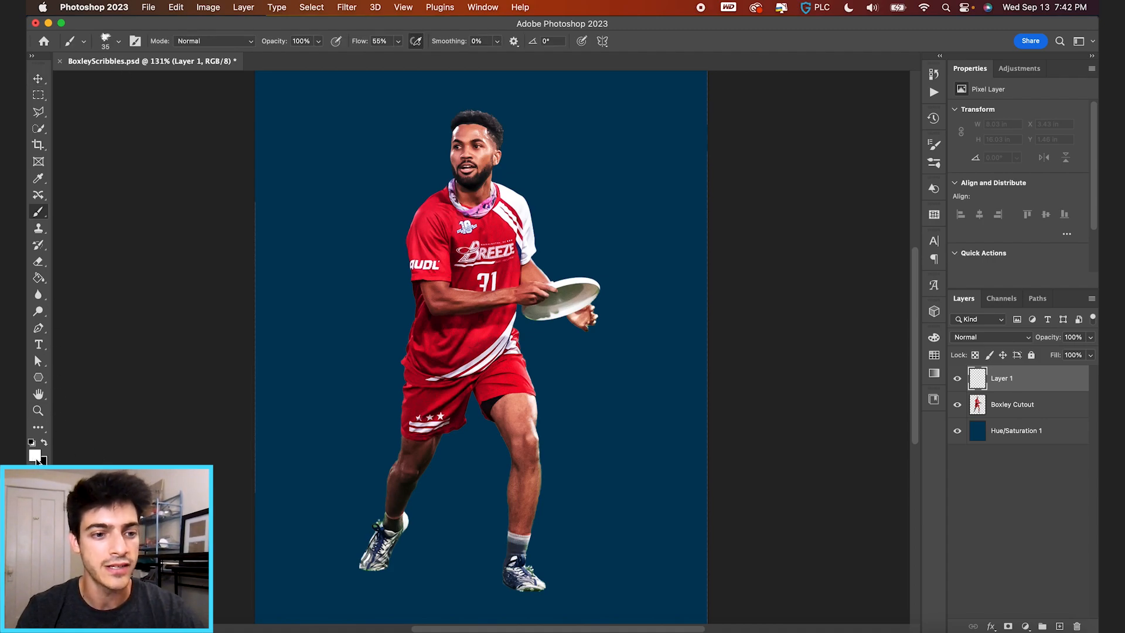
pyautogui.click(82, 41)
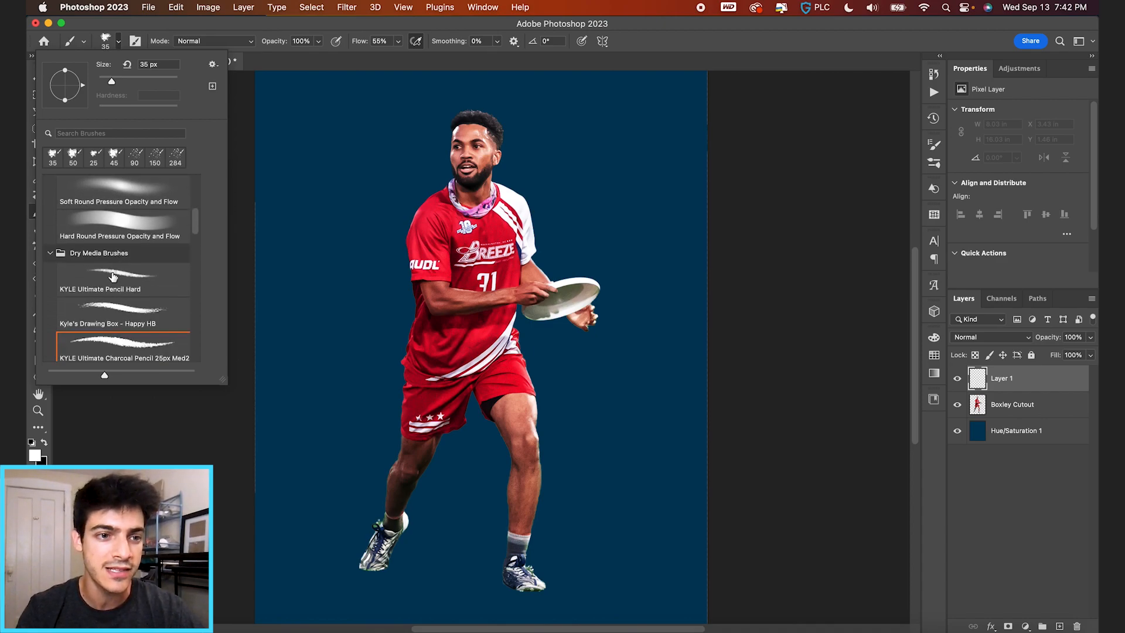
pyautogui.scroll(3)
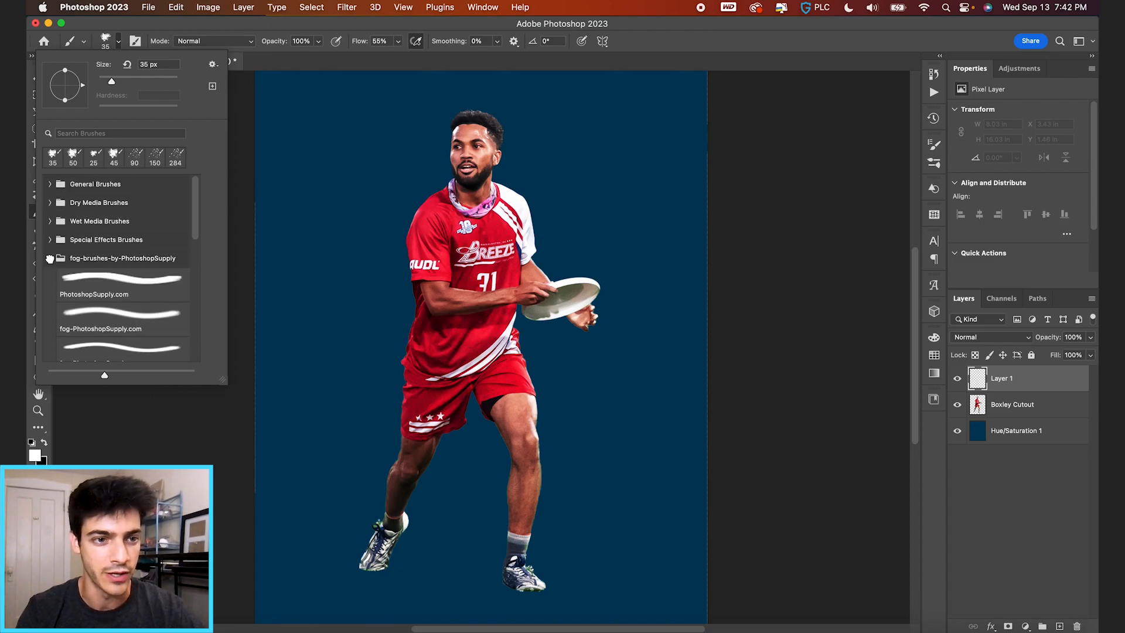
pyautogui.click(51, 257)
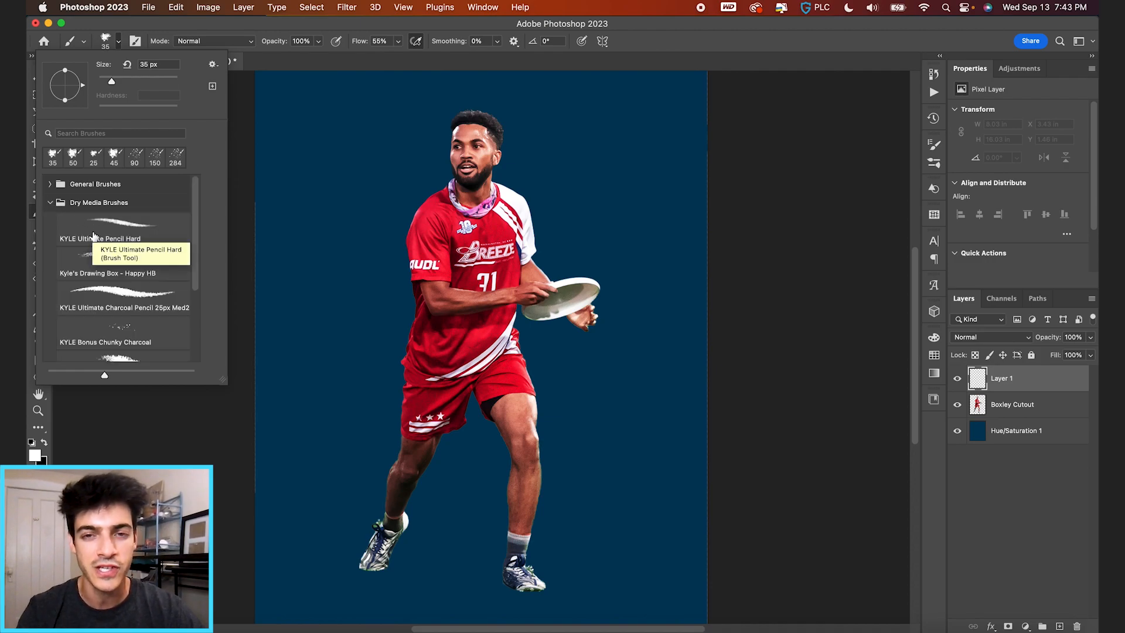
pyautogui.moveTo(111, 301)
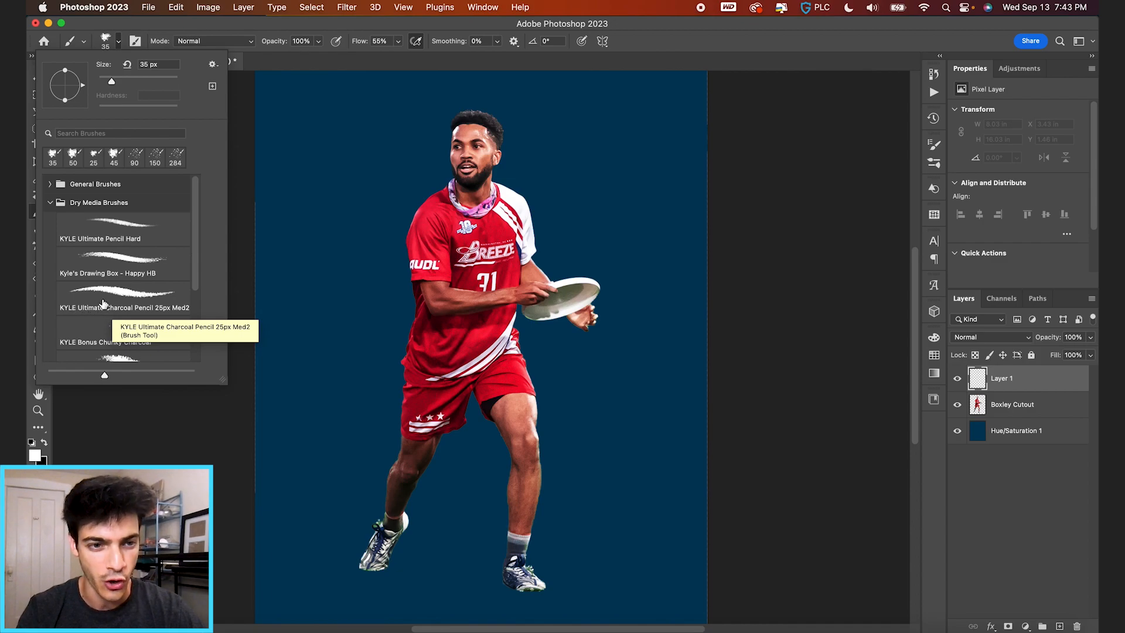
pyautogui.click(123, 291)
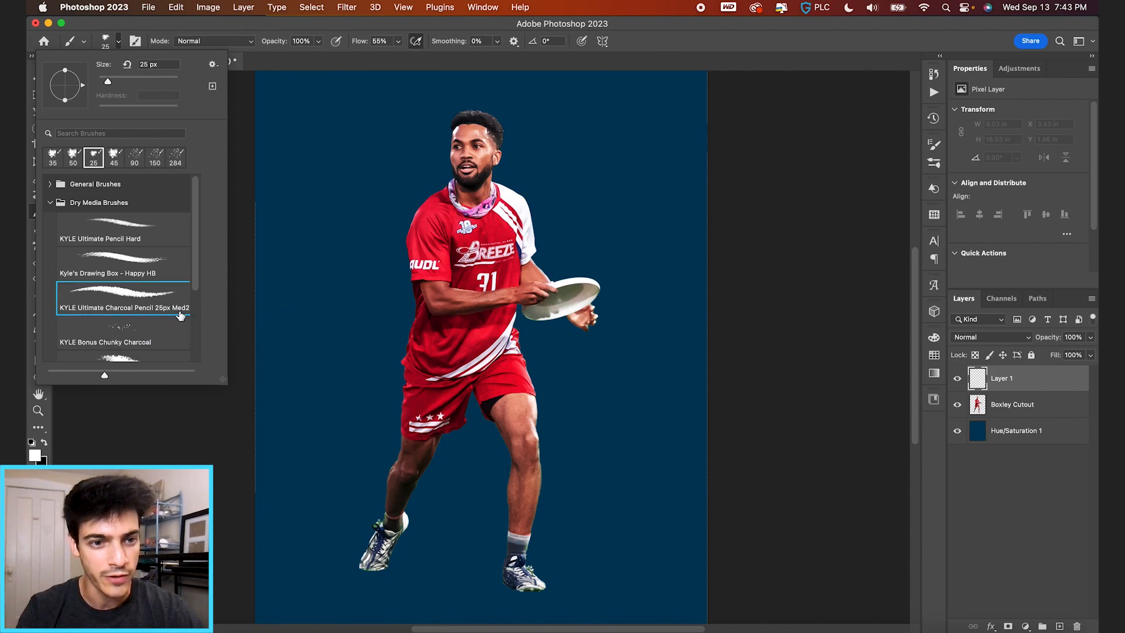
# Draw a white chalky arrow on Layer 1 and add a new layer for the next arrow
pyautogui.click(341, 249)
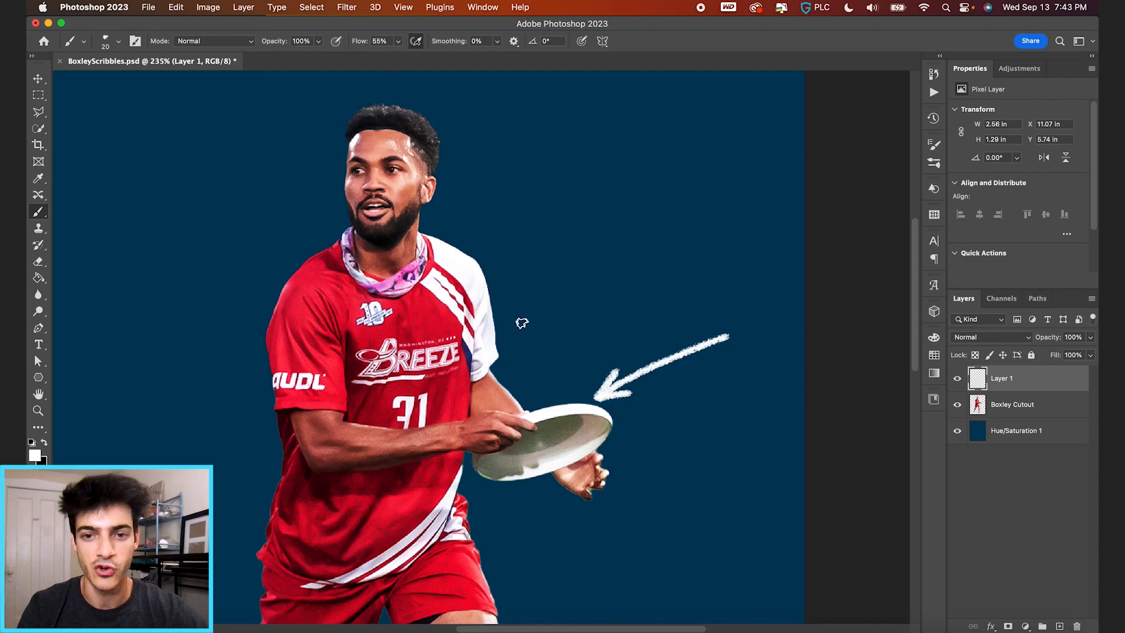
pyautogui.click(1044, 626)
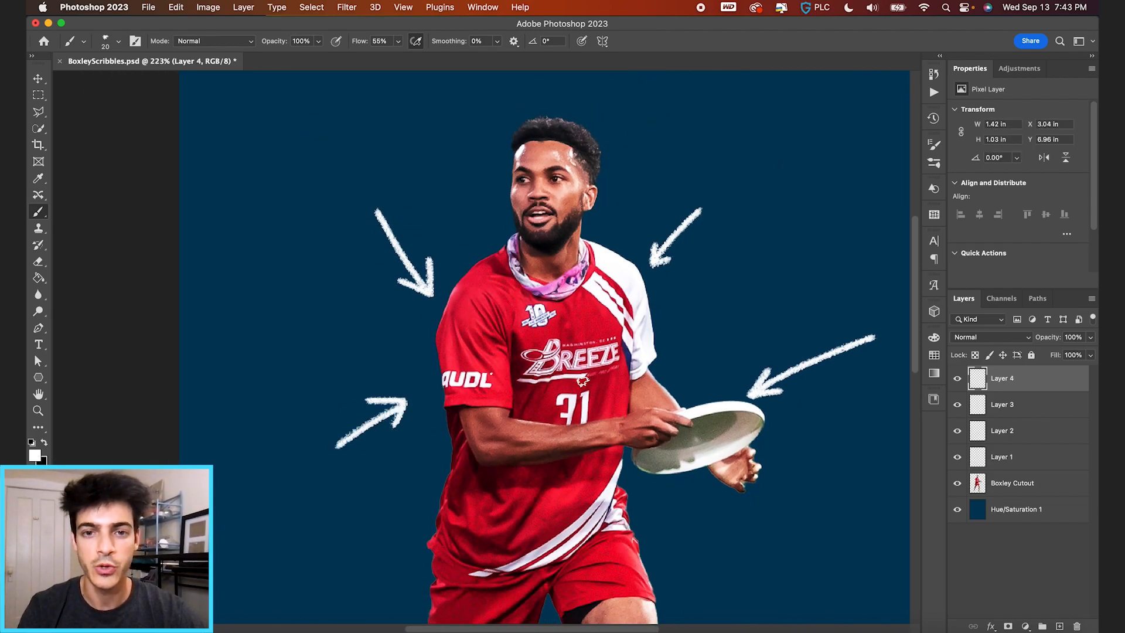
# Hide an upper arrow layer via its eye icon in the Layers panel
pyautogui.click(38, 78)
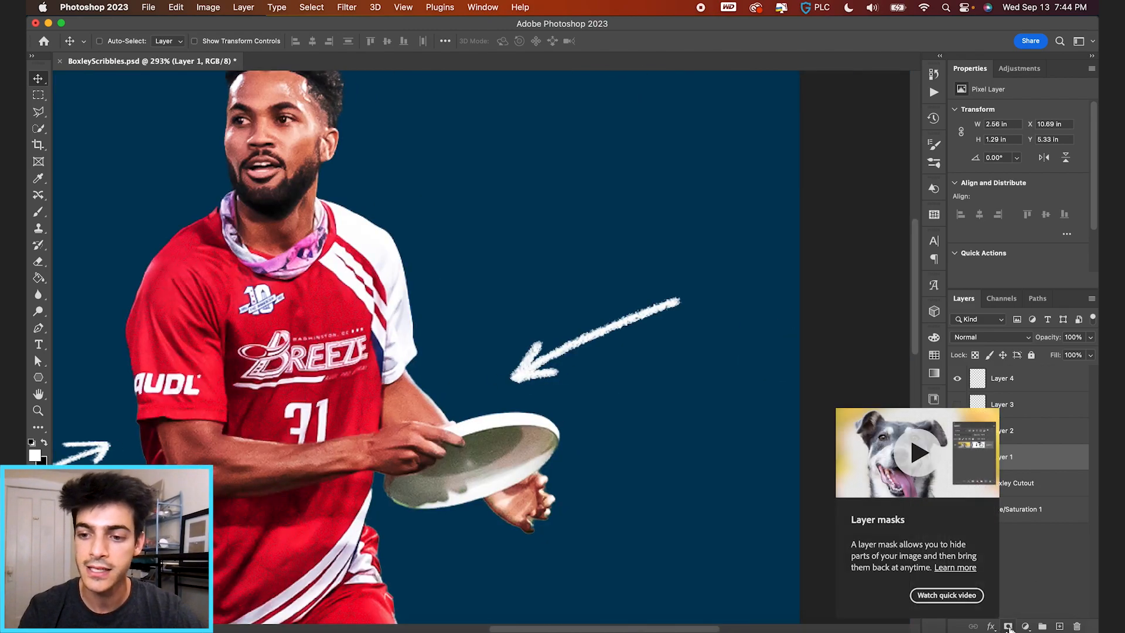
# Add a layer mask to the disc arrow's Layer 1 and ready the brush to paint out its tail
pyautogui.click(1008, 626)
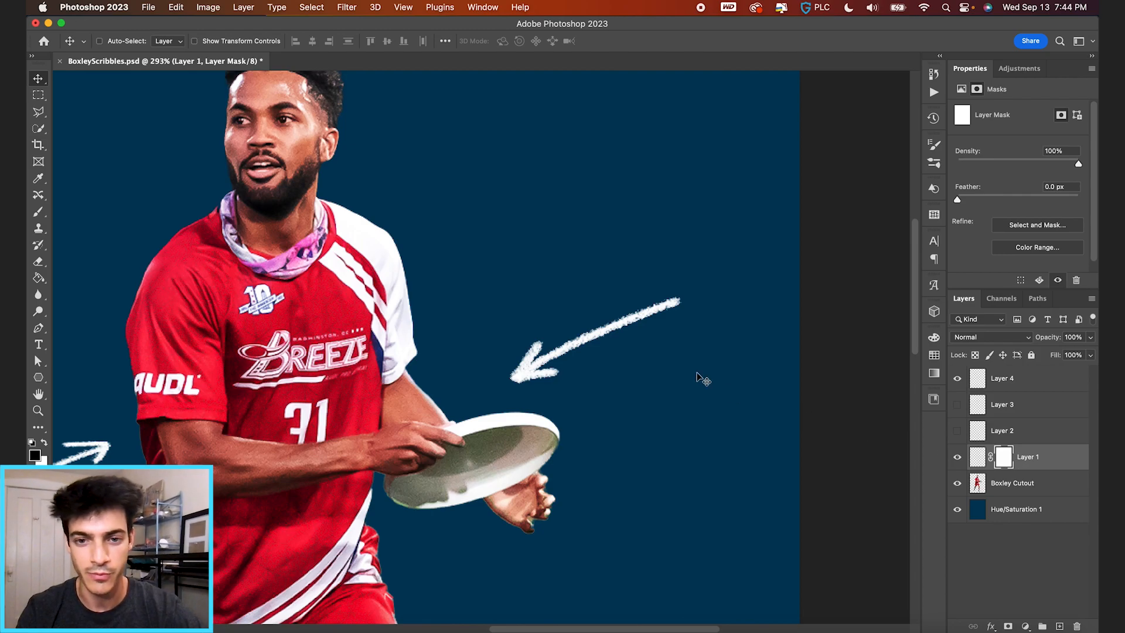
pyautogui.click(37, 212)
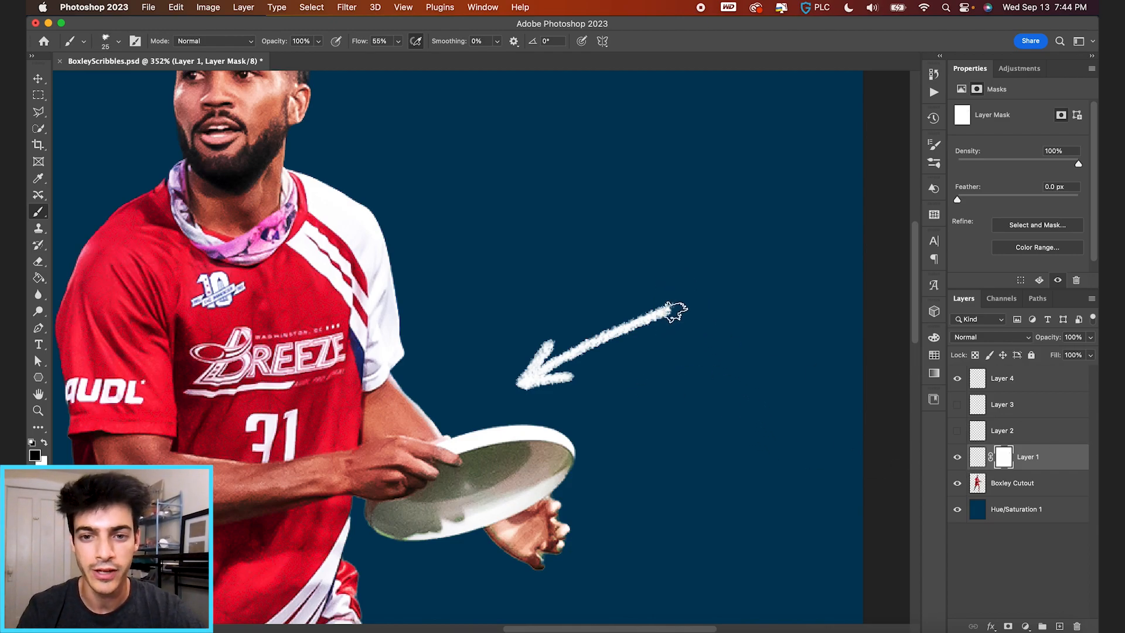
pyautogui.moveTo(621, 316)
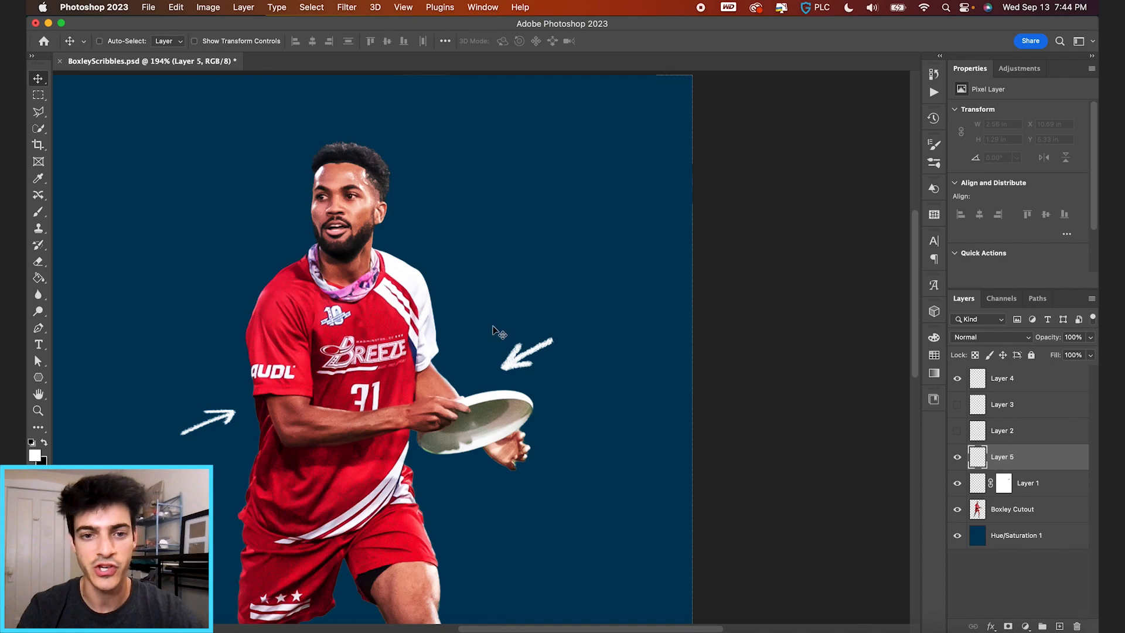
# Return to the brush to draw white burst lines, a crown and red dashes on new layers
pyautogui.click(38, 210)
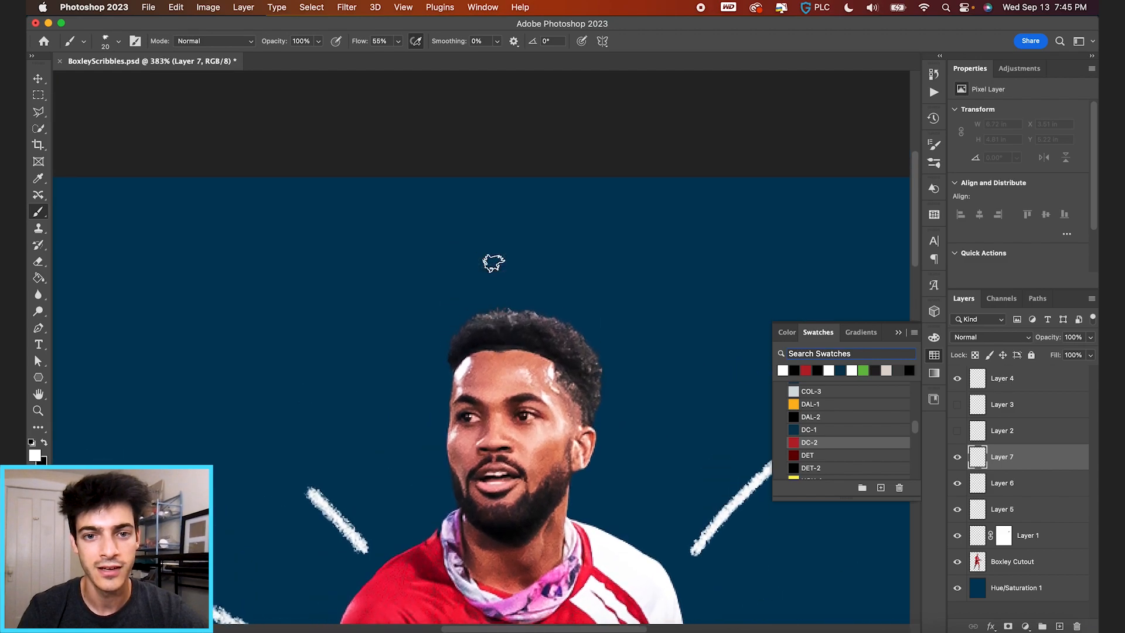
pyautogui.moveTo(475, 264)
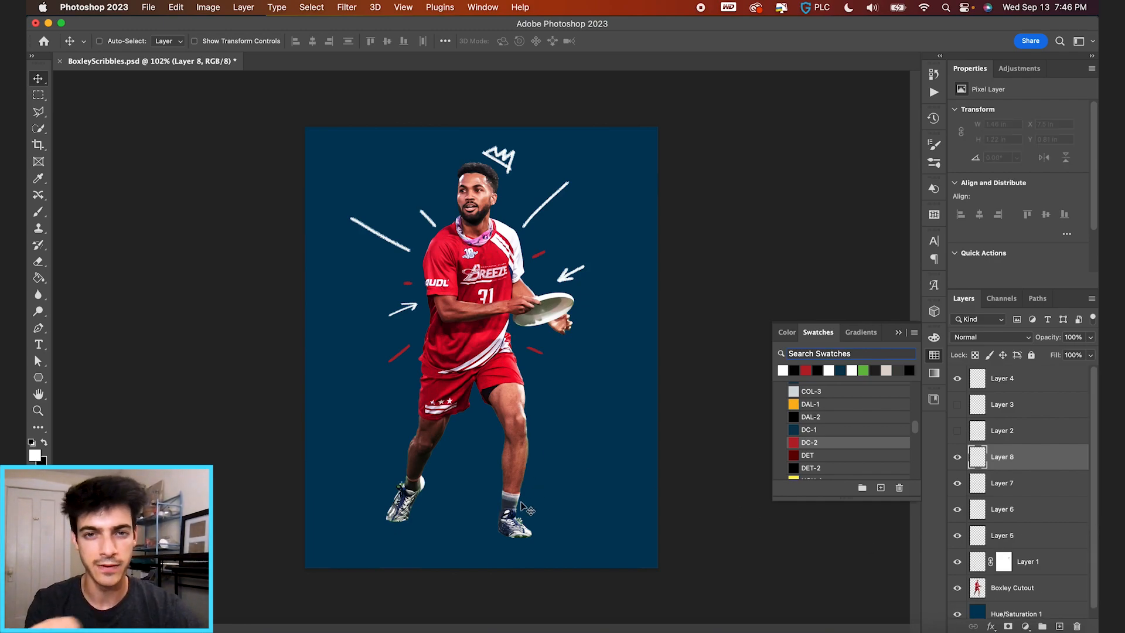
pyautogui.moveTo(384, 541)
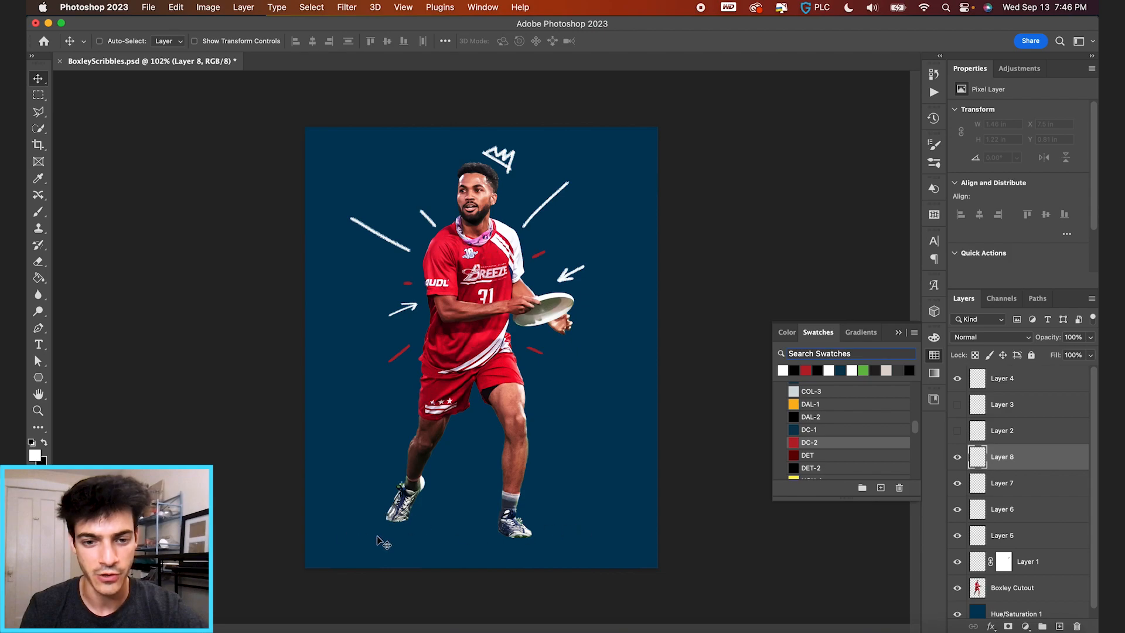
# Take up the brush to paint a black scribbled shadow under the player's feet on Layer 8
pyautogui.click(37, 211)
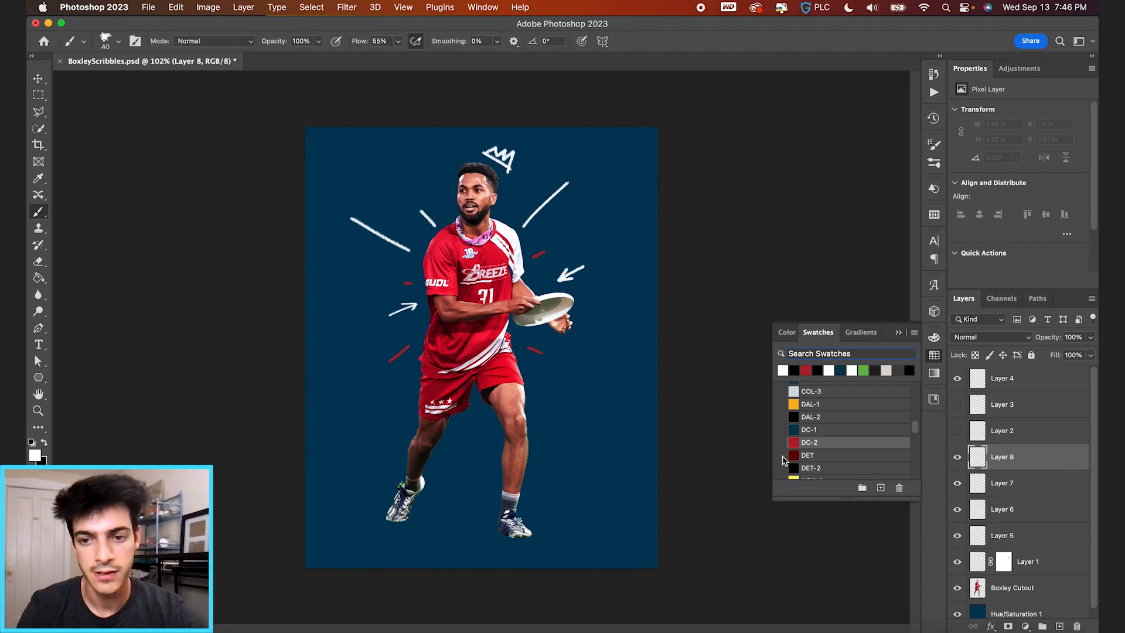
pyautogui.moveTo(776, 431)
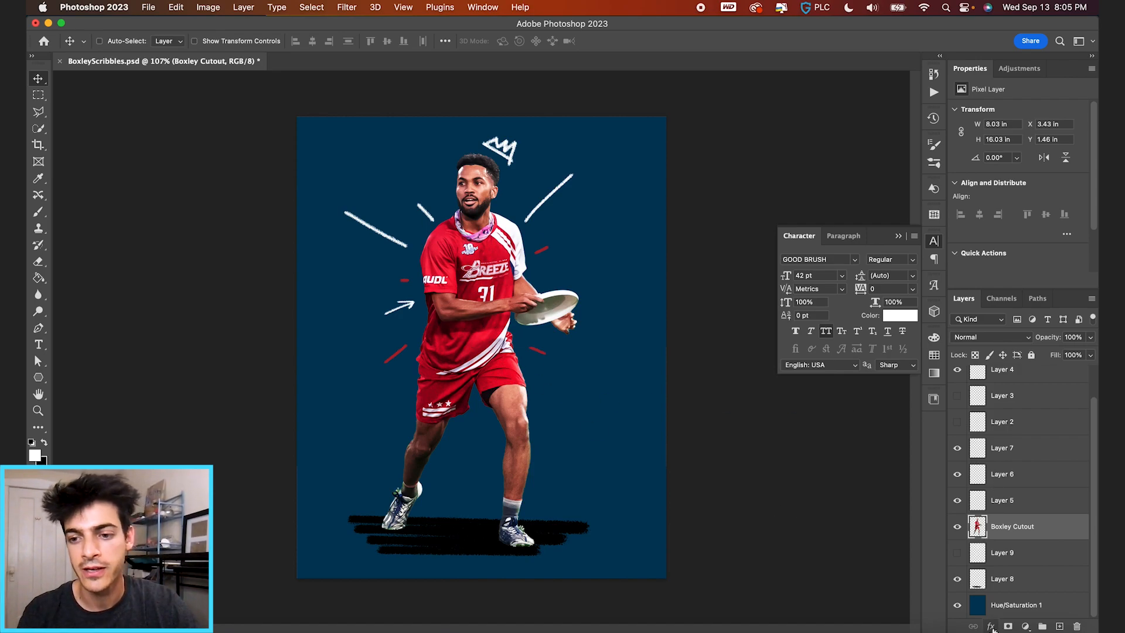
# Check the layer effects list, make Layer 1 visible again and select Layer 5
pyautogui.click(990, 626)
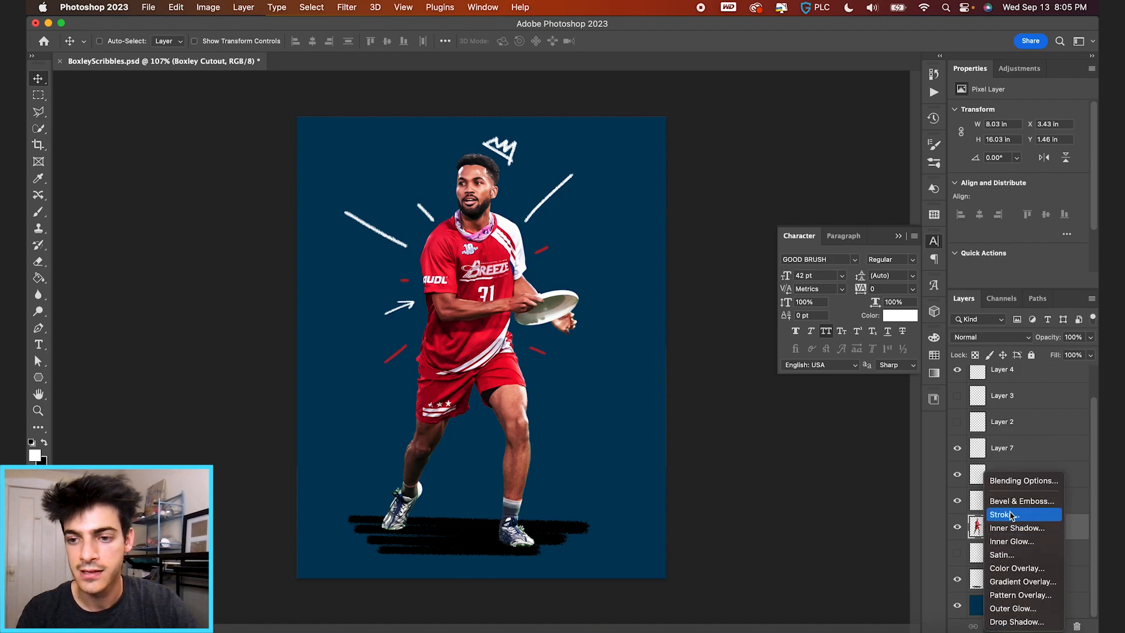
pyautogui.click(1002, 515)
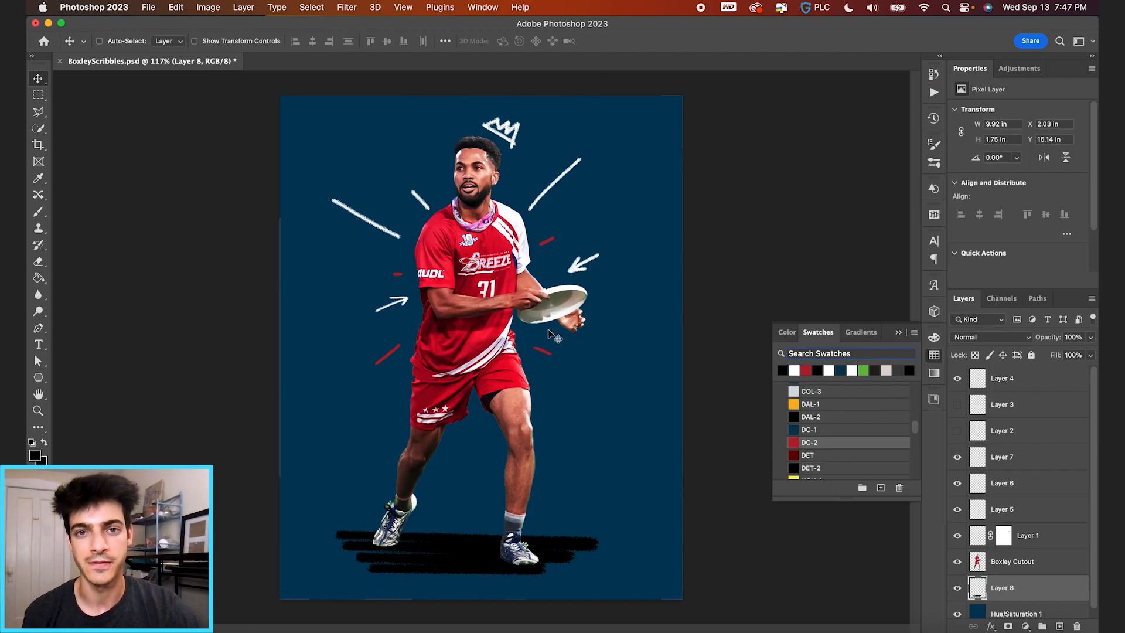
pyautogui.moveTo(811, 565)
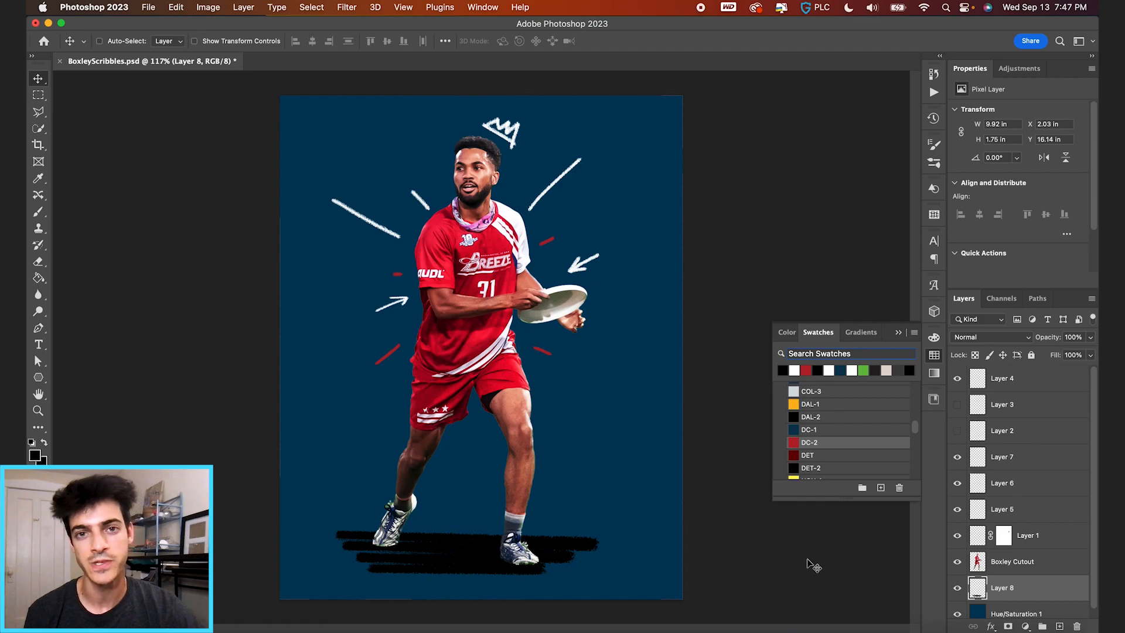
pyautogui.click(1002, 509)
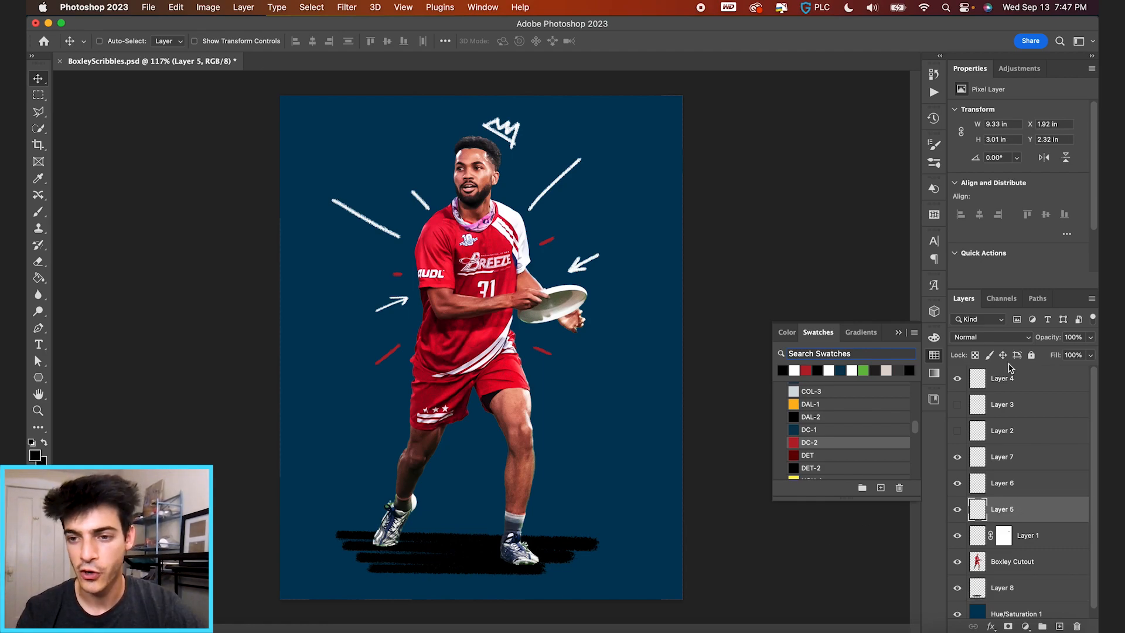
pyautogui.click(38, 344)
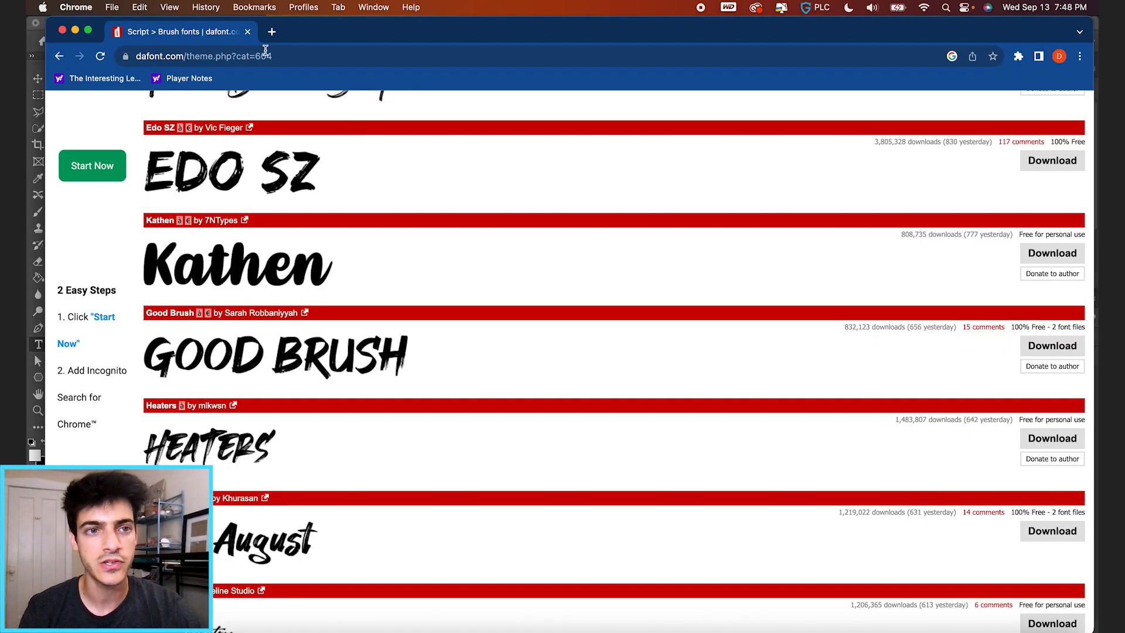
# Scroll through dafont's Script > Brush listings past Rowdex, Paint Brush Script, Edo SZ and Kathen
pyautogui.scroll(3)
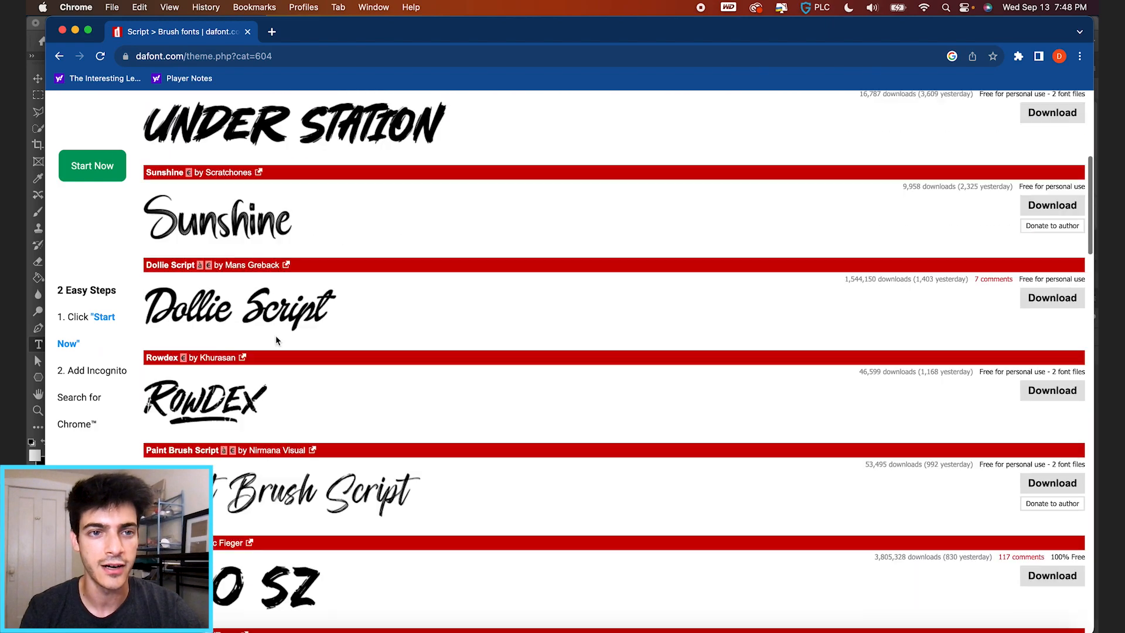
pyautogui.scroll(3)
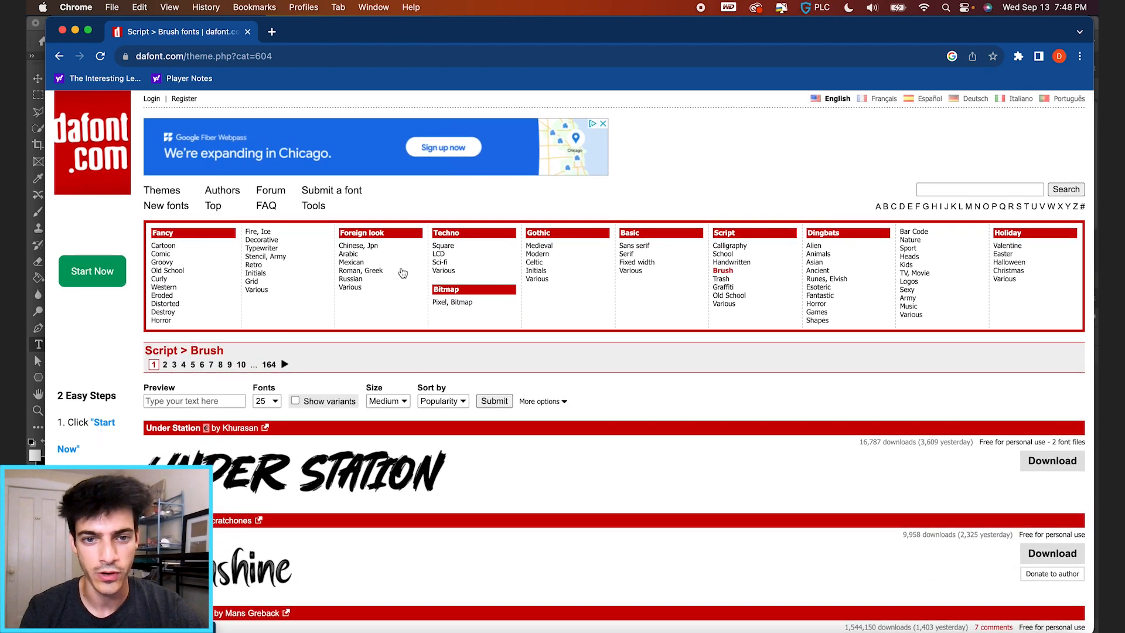
pyautogui.moveTo(725, 238)
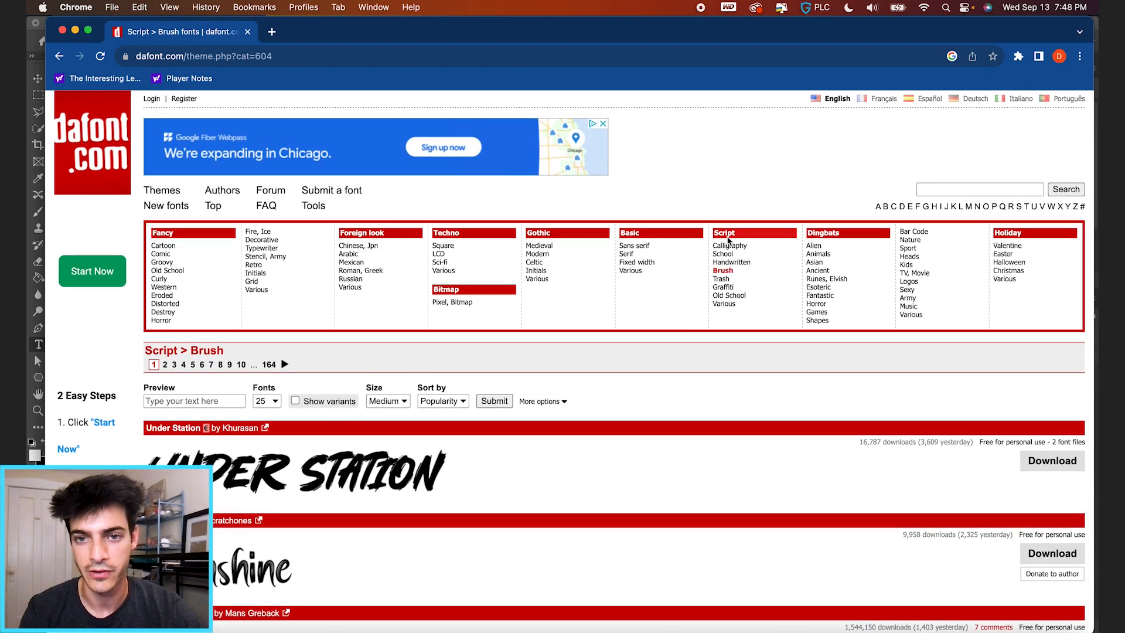
pyautogui.scroll(-3)
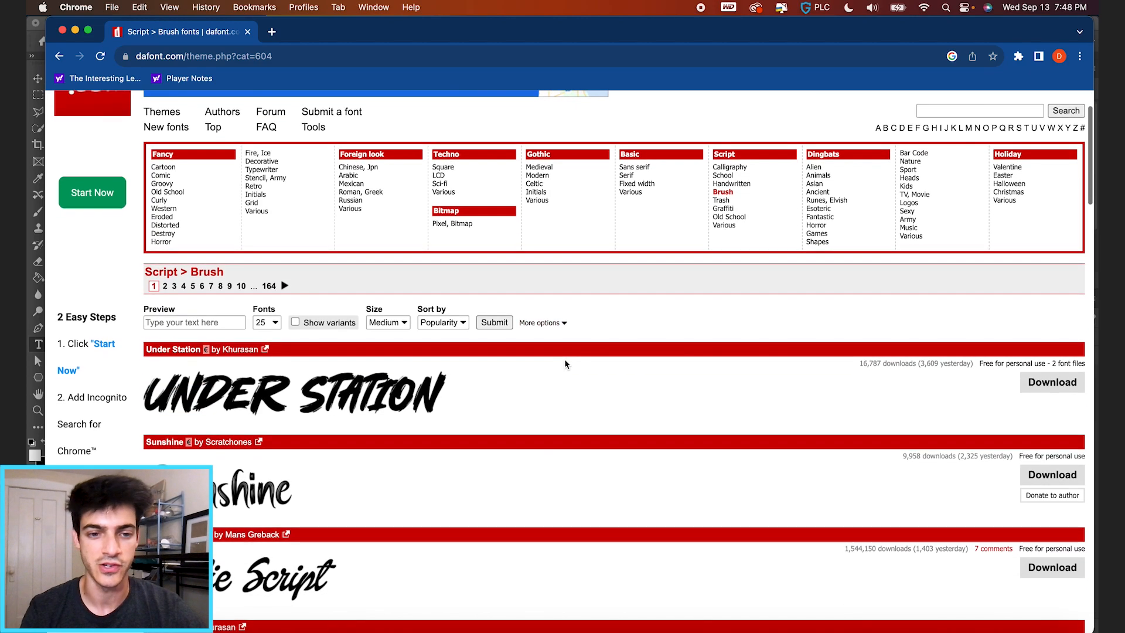
pyautogui.scroll(-3)
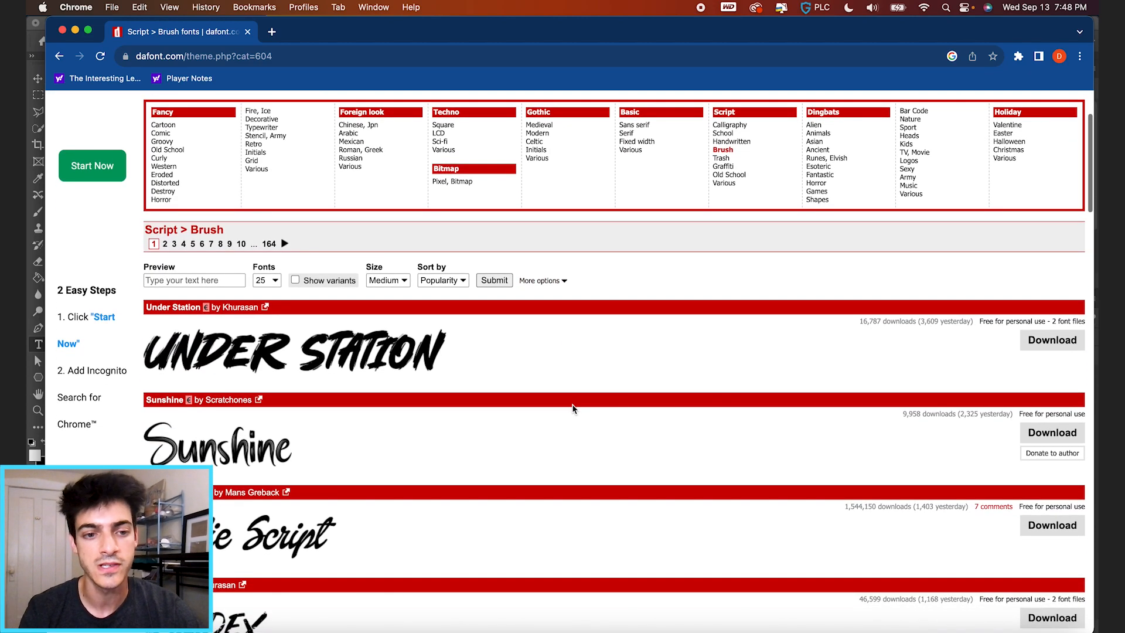
pyautogui.scroll(-3)
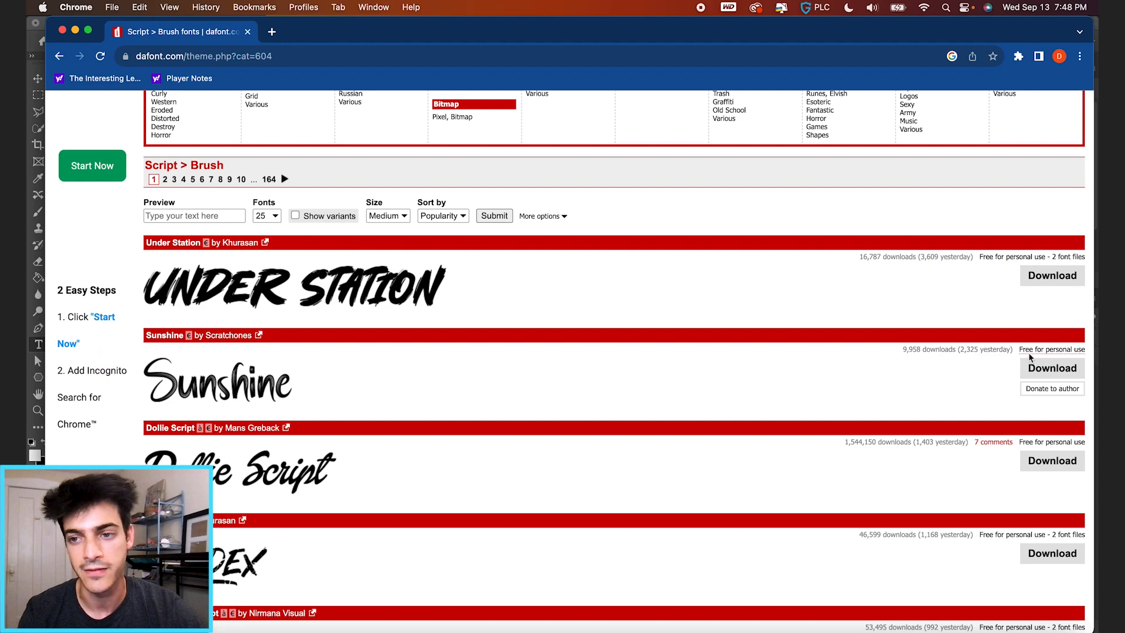
pyautogui.moveTo(977, 398)
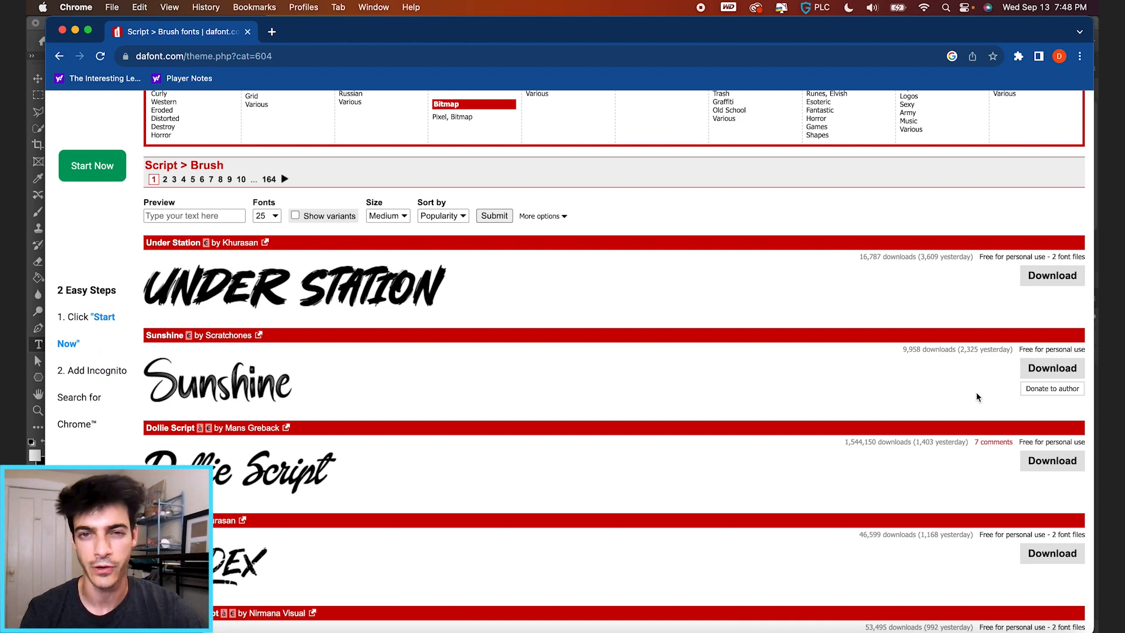
pyautogui.scroll(-3)
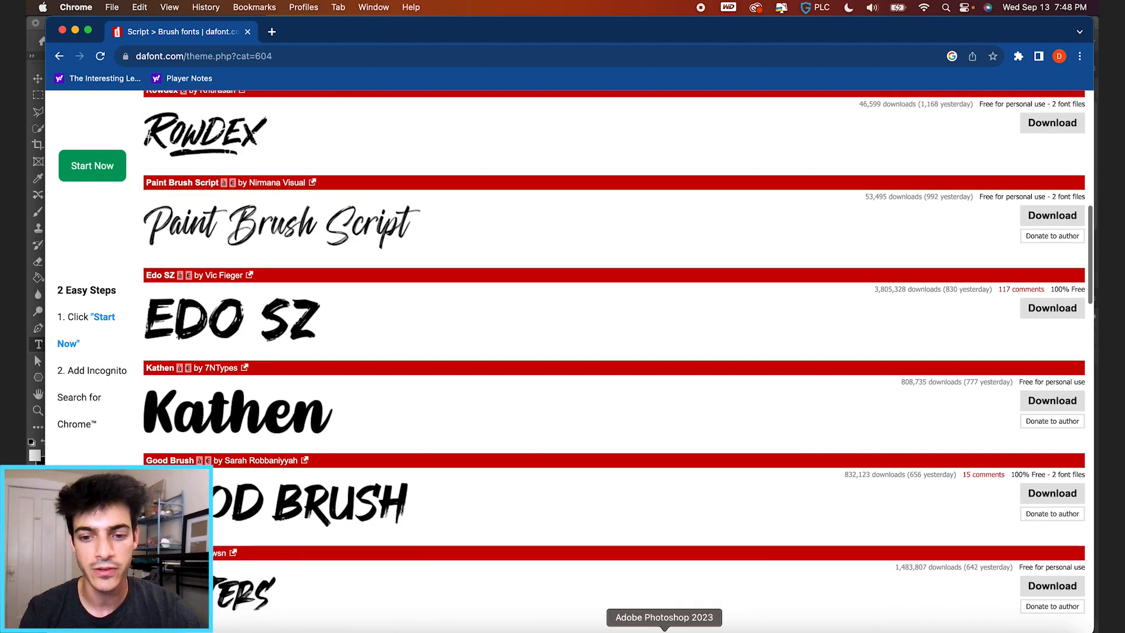
# Return to the Photoshop document to type white GOOD BRUSH letter L shapes beside the disc
pyautogui.click(663, 618)
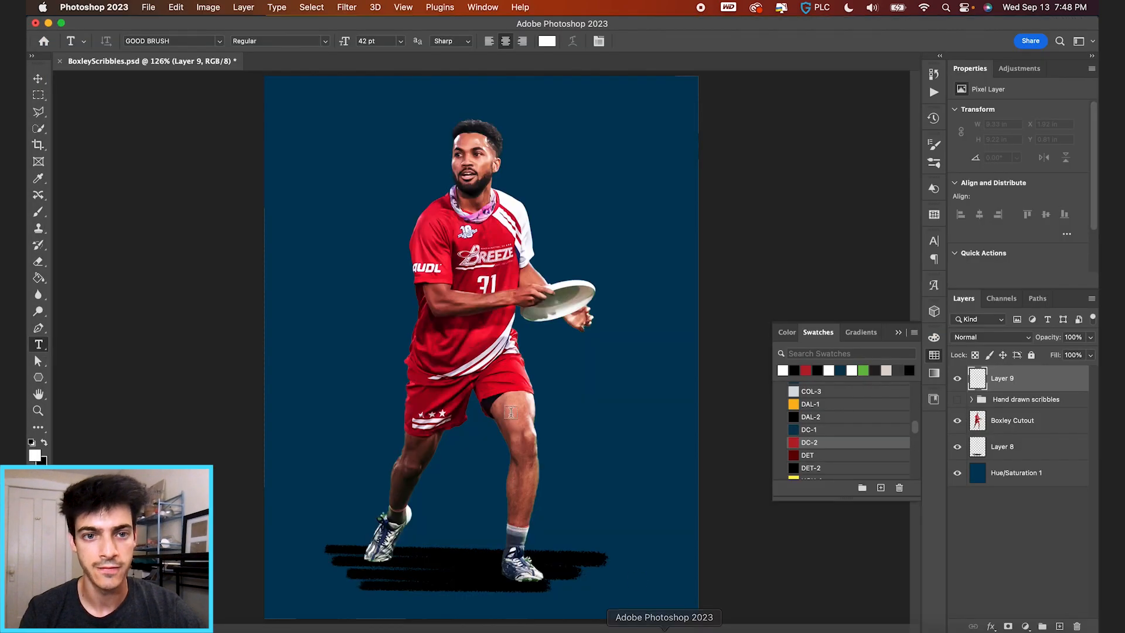
pyautogui.moveTo(328, 156)
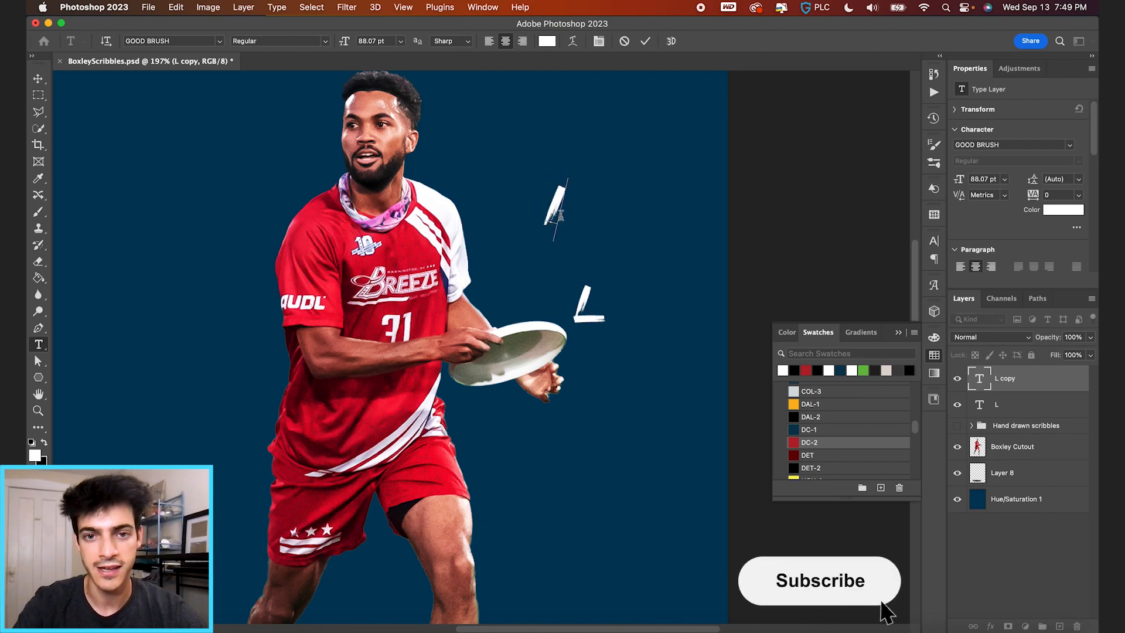
# In the Character panel set the letter l's Vertical Scale to 209% to form the arrow shaft
pyautogui.click(819, 580)
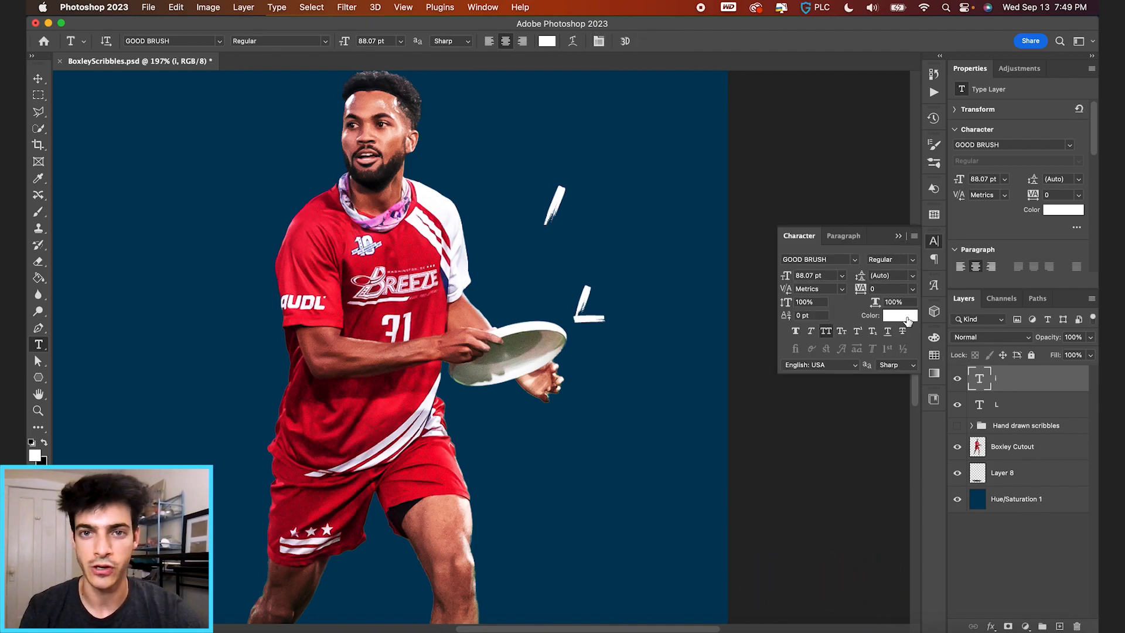
pyautogui.click(599, 41)
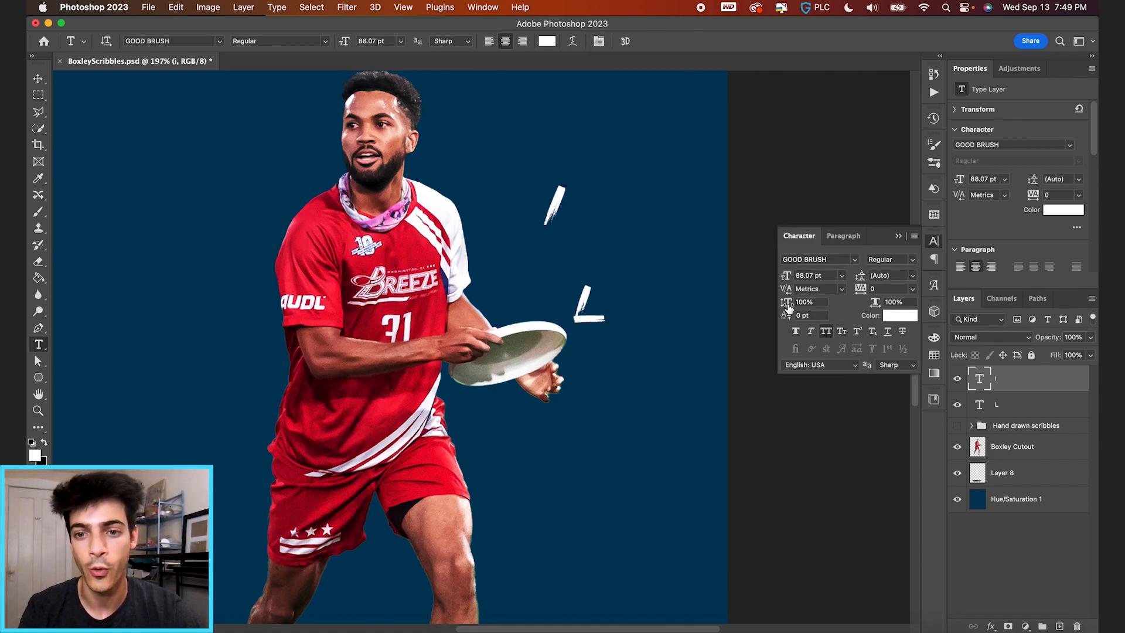
pyautogui.tripleClick(804, 302)
pyautogui.write('209')
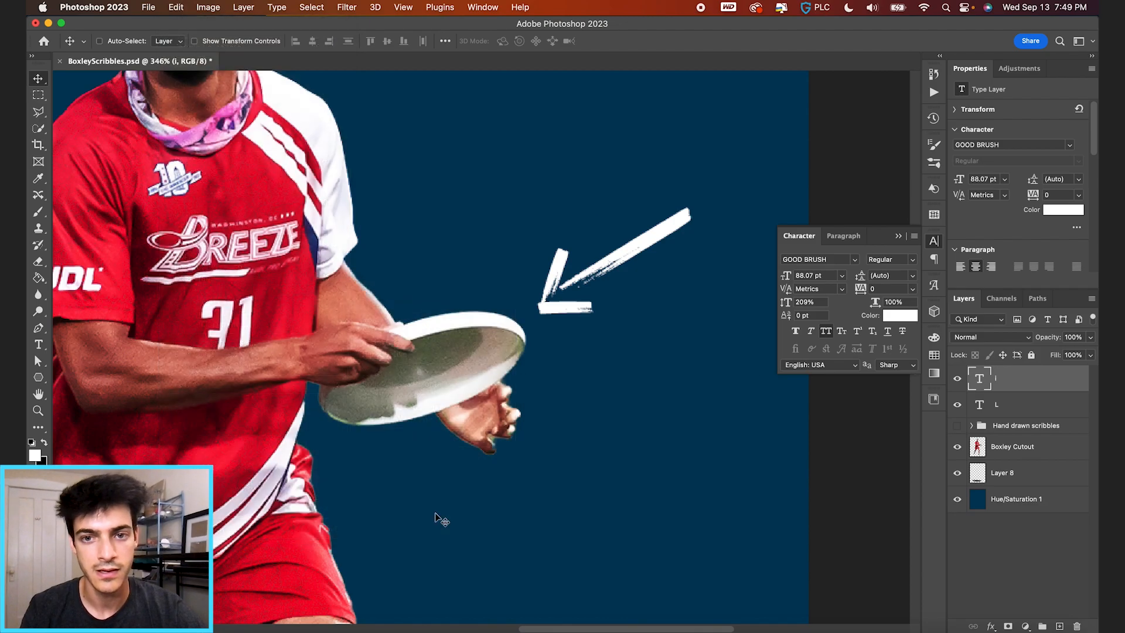
# Group the L and l layers as 'arrow', shrink it toward the disc, then add a large white brush letter o above
pyautogui.click(174, 7)
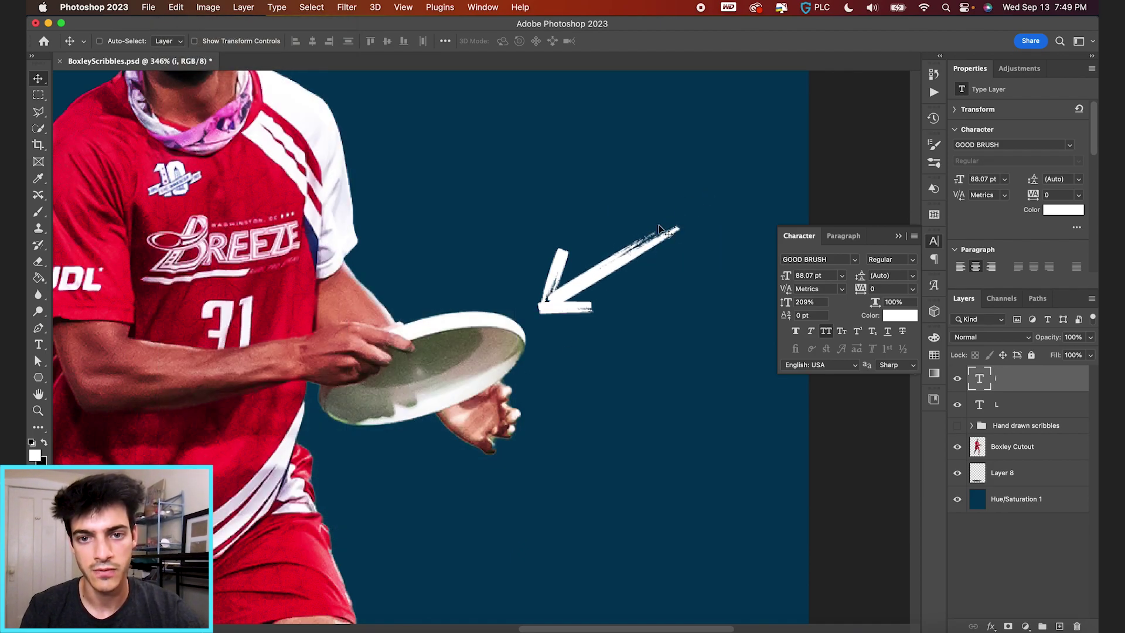
pyautogui.scroll(3)
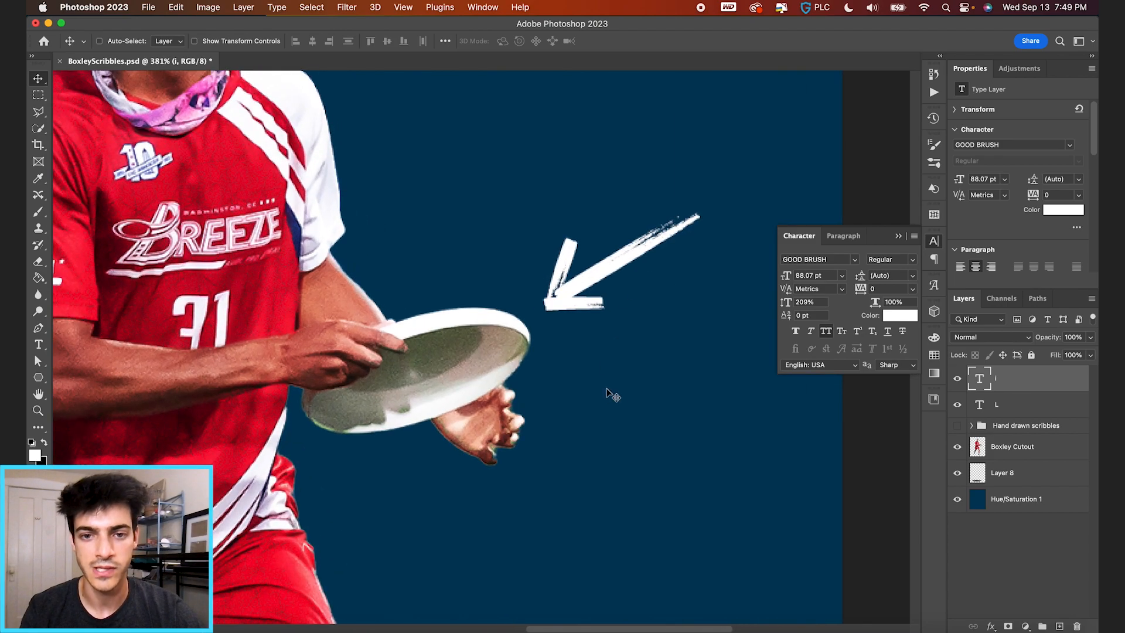
pyautogui.moveTo(568, 307)
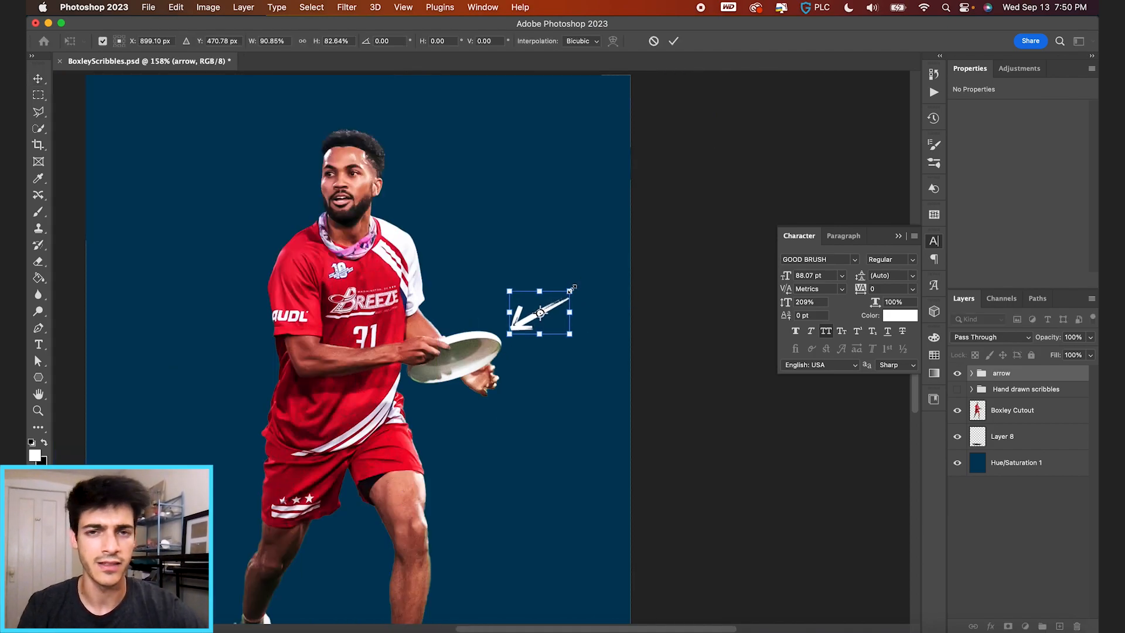
pyautogui.click(673, 41)
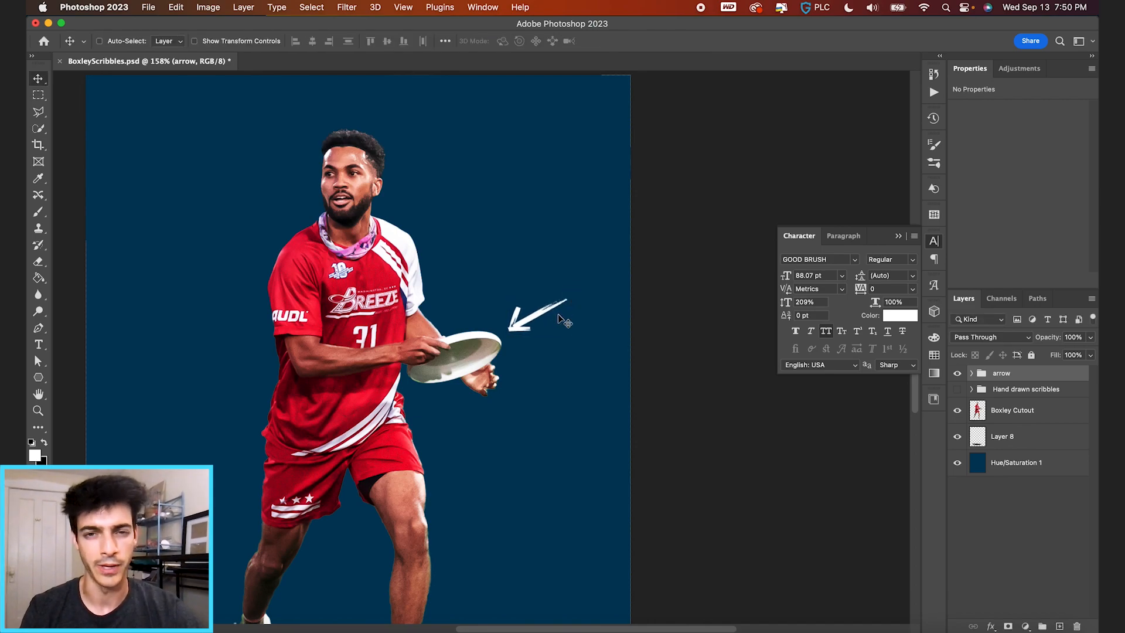
pyautogui.moveTo(506, 355)
pyautogui.write('o')
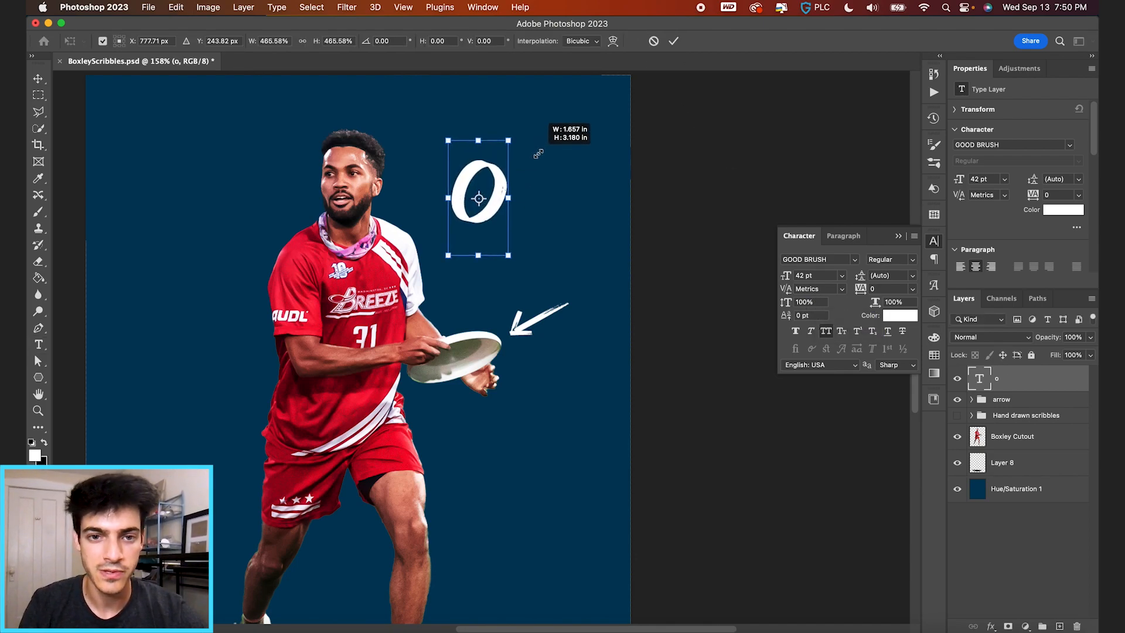
pyautogui.click(673, 41)
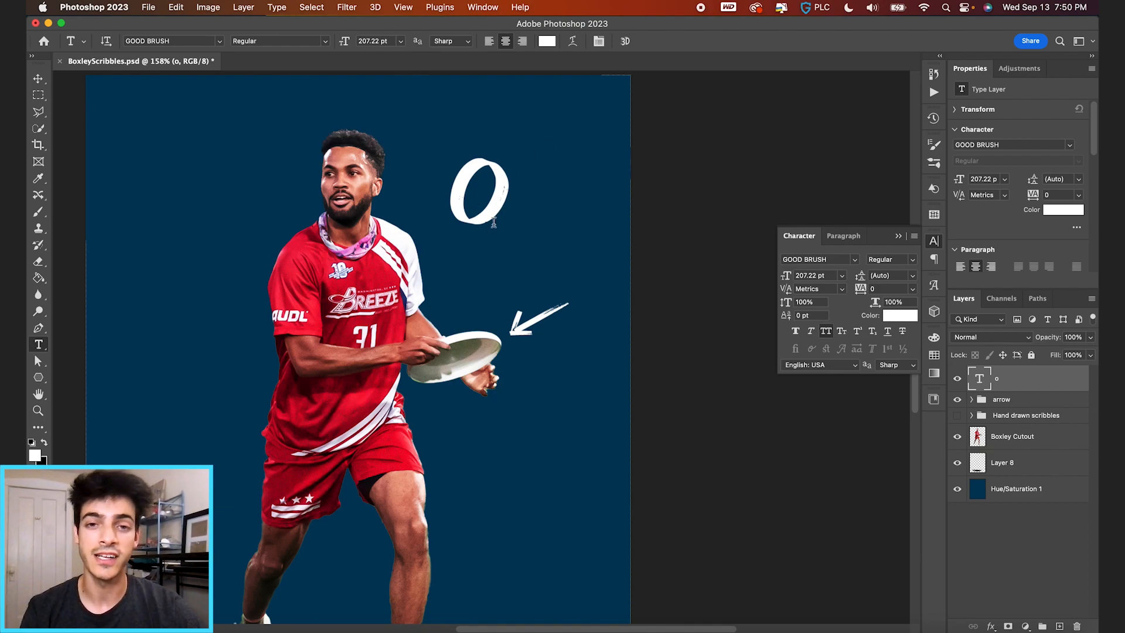
# Duplicate the letter o layer, hide the copy, and load the original o's shape as a selection
pyautogui.press('cmd+j')
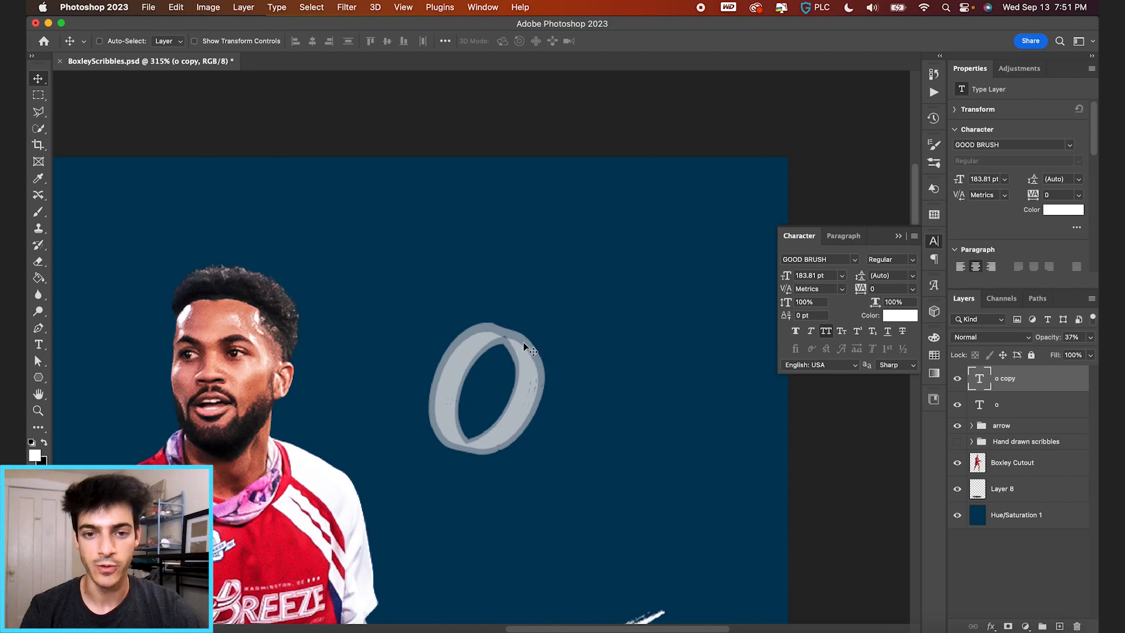
pyautogui.moveTo(531, 406)
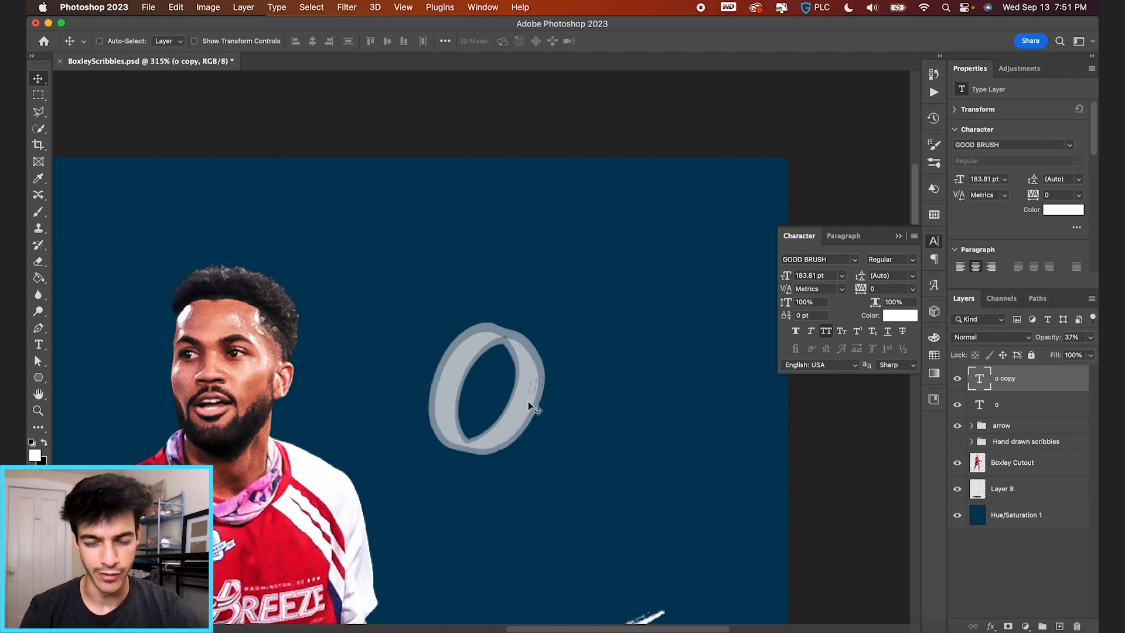
pyautogui.click(1004, 404)
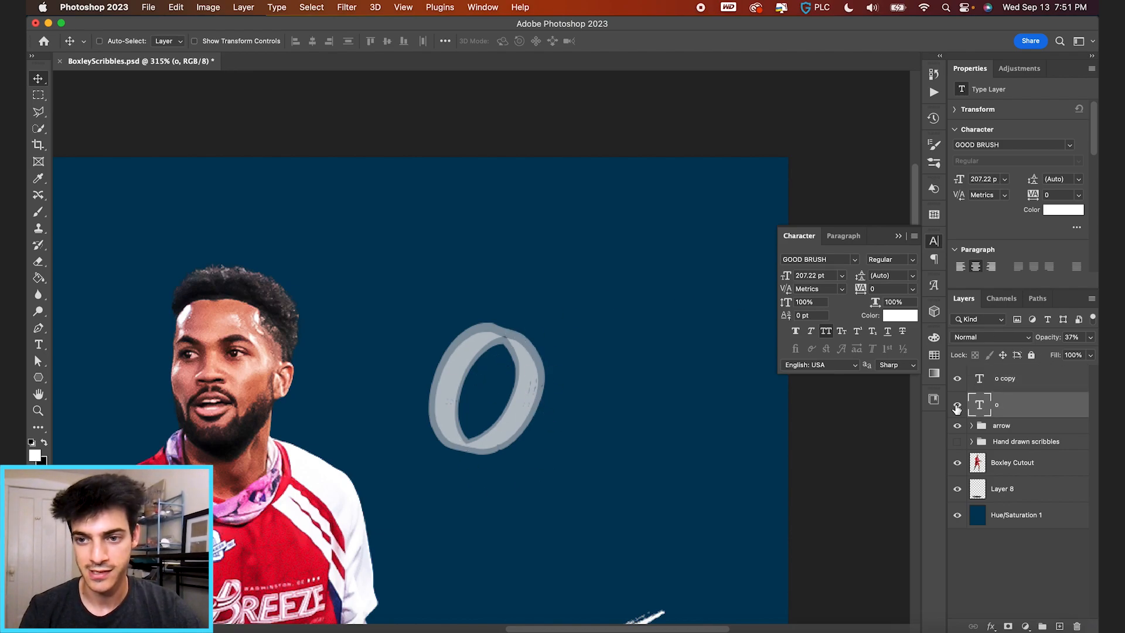
pyautogui.click(957, 404)
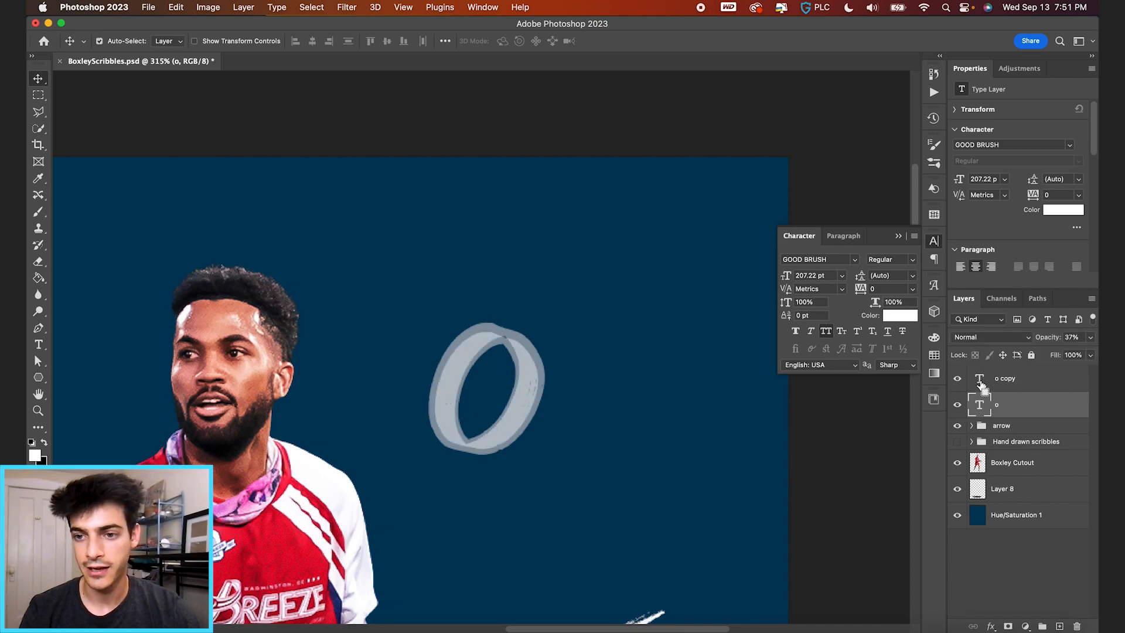
pyautogui.click(1019, 404)
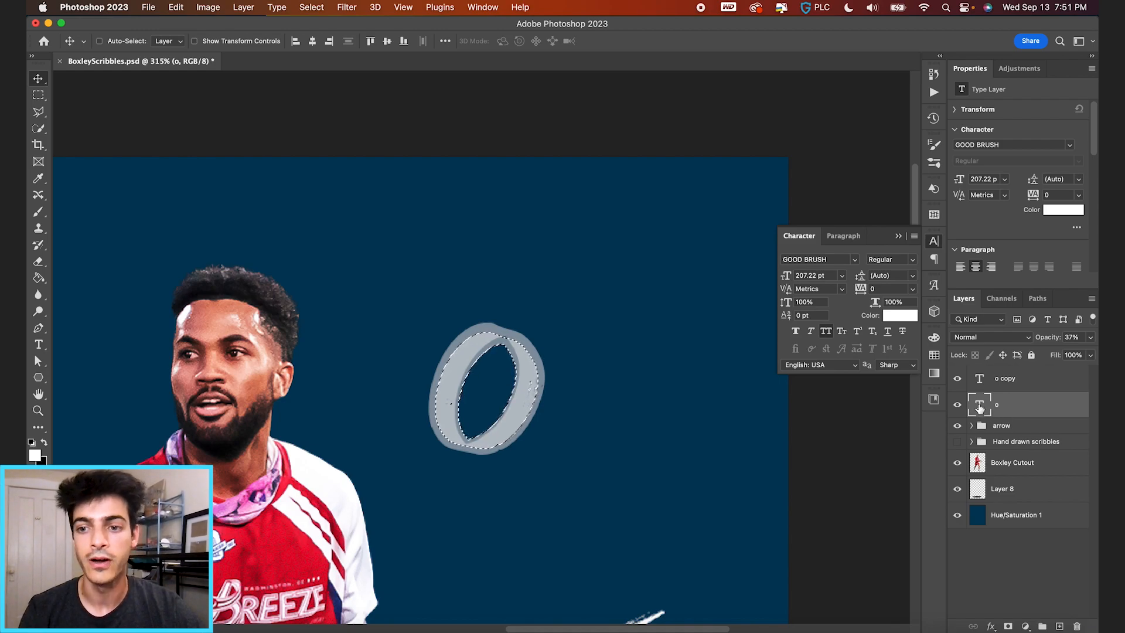
pyautogui.click(958, 378)
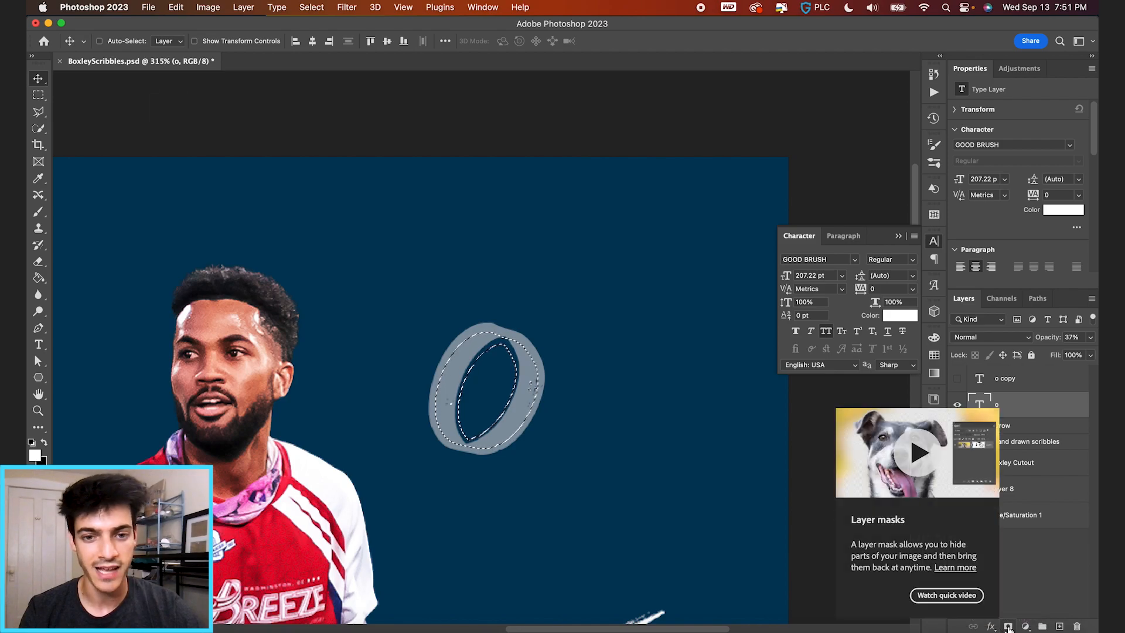
# Add a layer mask to the o so only a thin circular ring outline shows, checking it with the mask toggled
pyautogui.click(1010, 626)
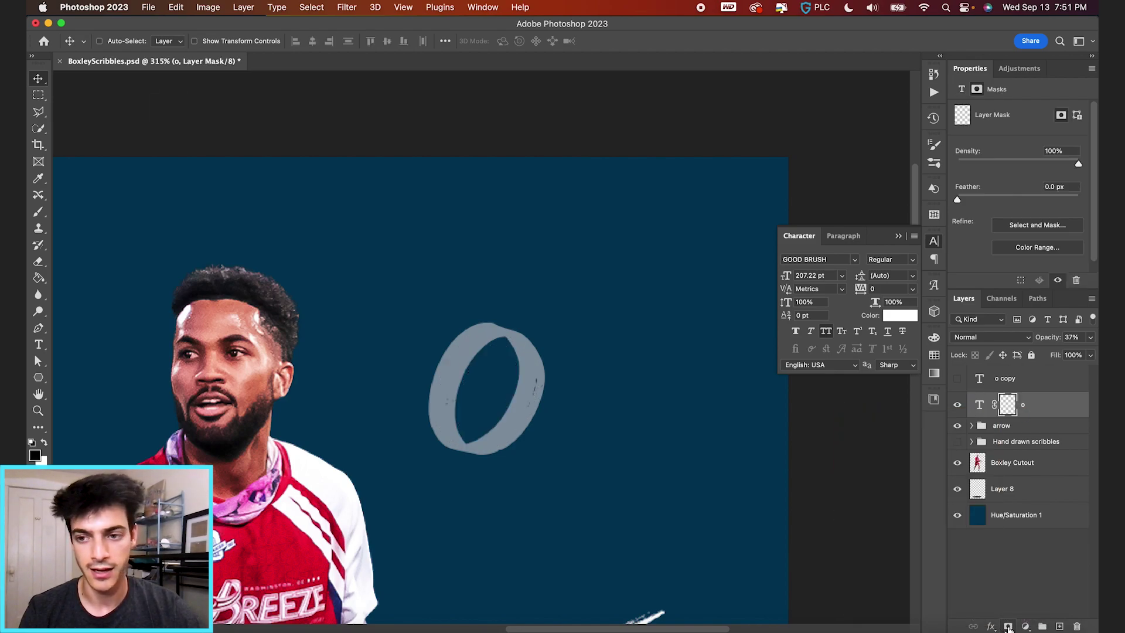
pyautogui.click(1008, 404)
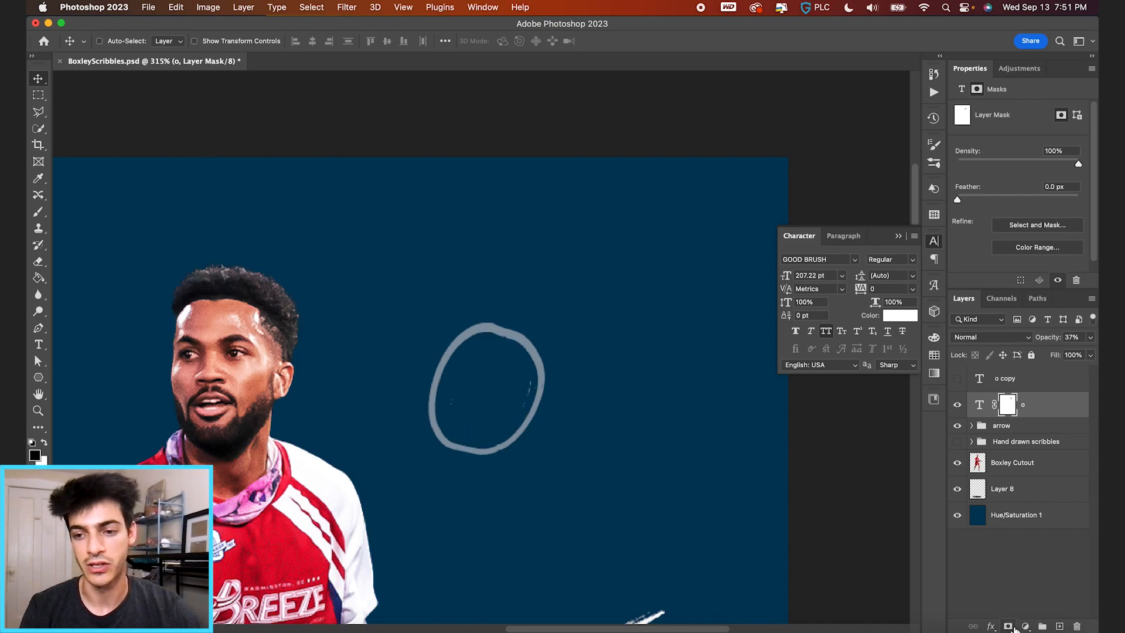
pyautogui.rightClick(1008, 405)
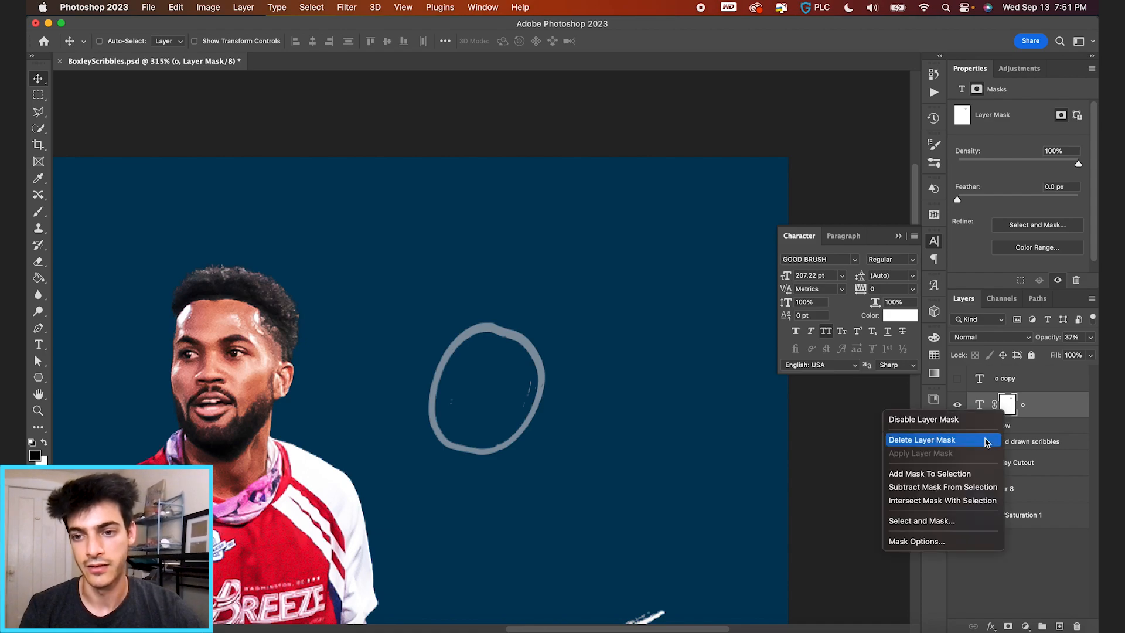
pyautogui.click(921, 440)
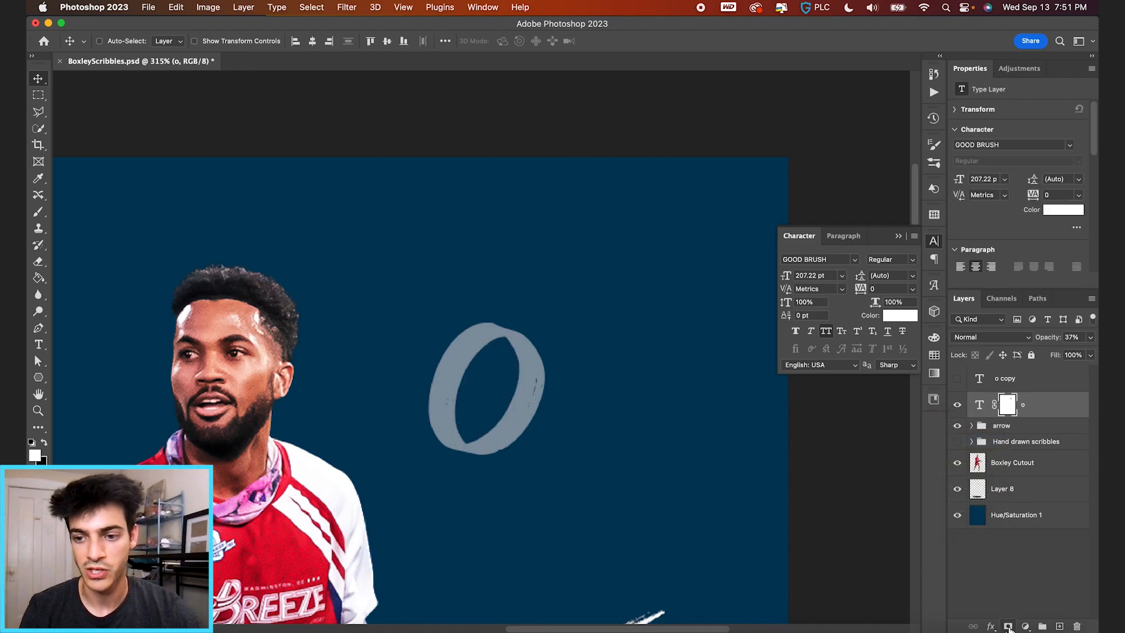
pyautogui.click(1007, 404)
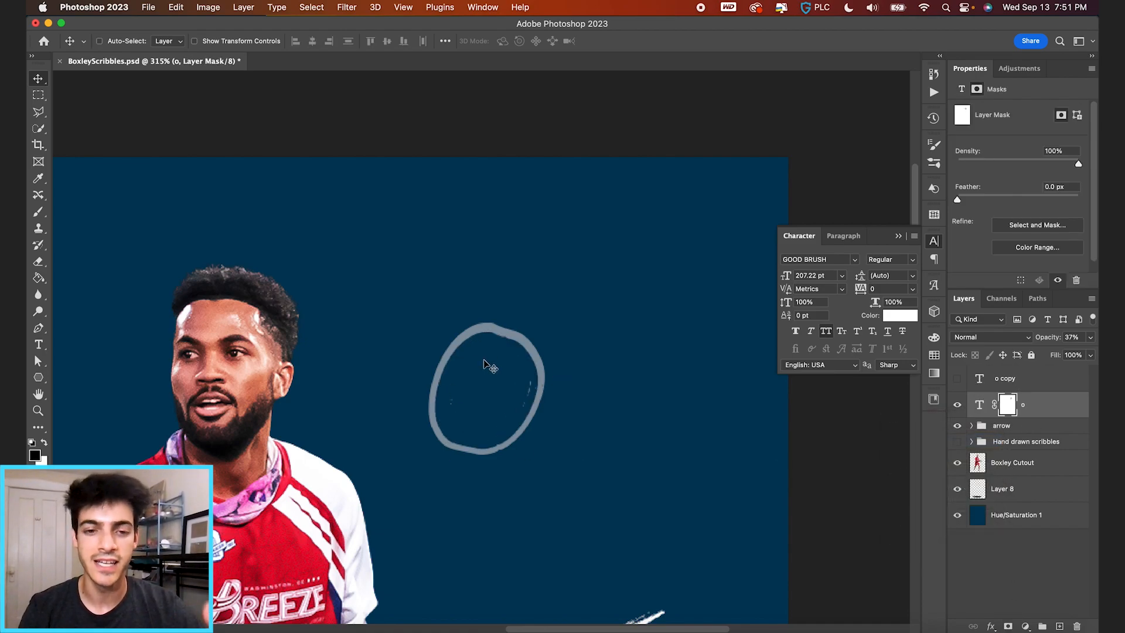
pyautogui.moveTo(521, 416)
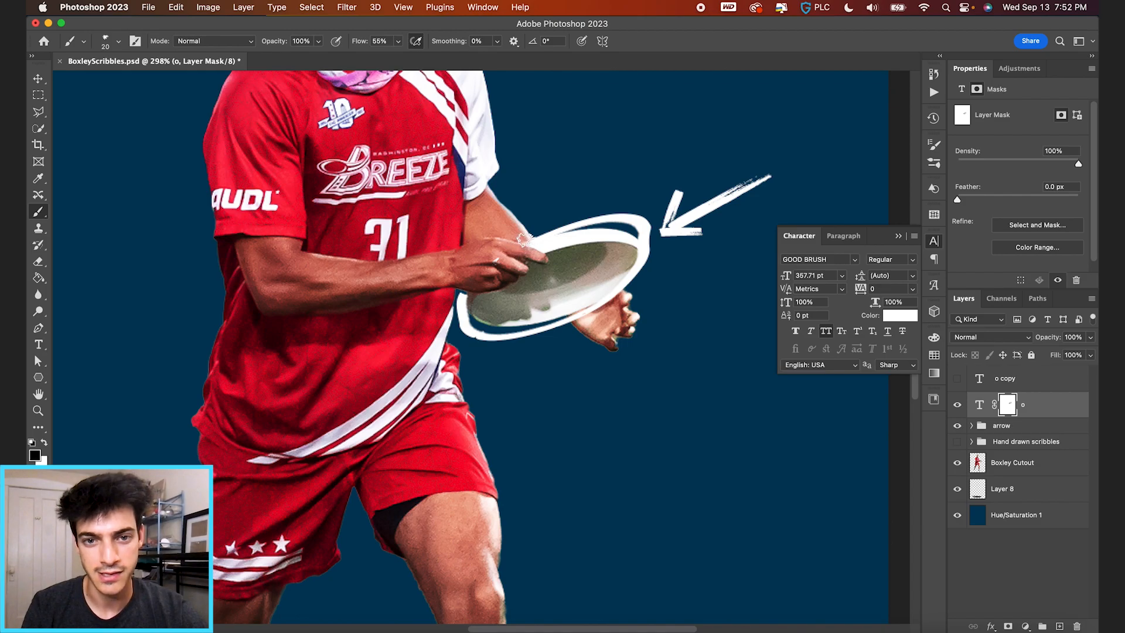
pyautogui.moveTo(534, 242)
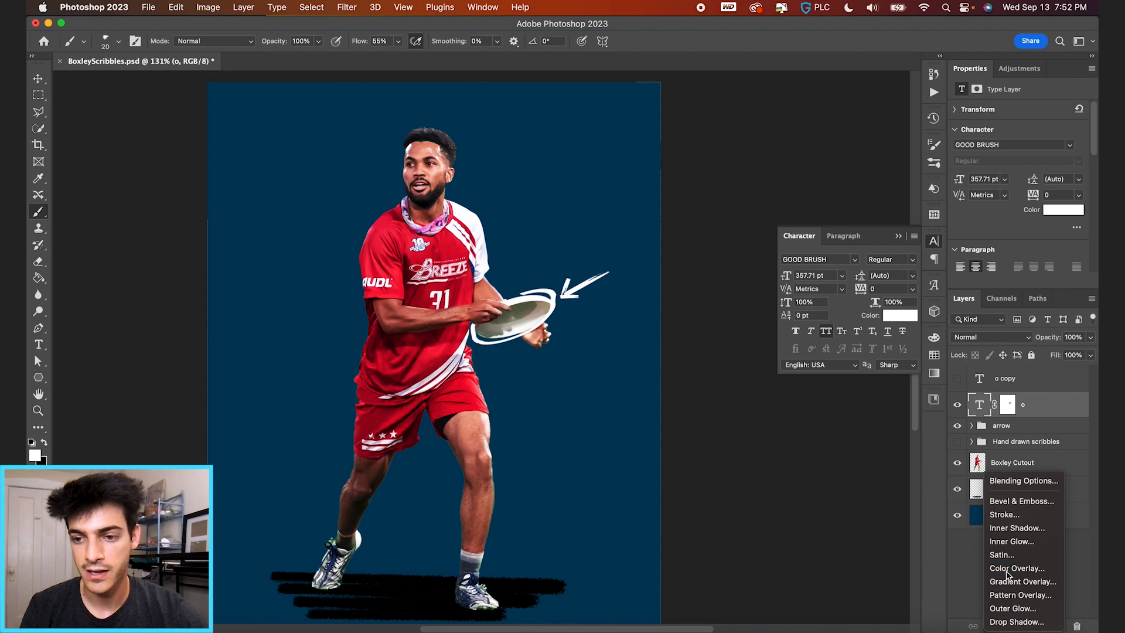
# Recolor the ring red with a Color Overlay layer style using fd2840
pyautogui.click(1017, 568)
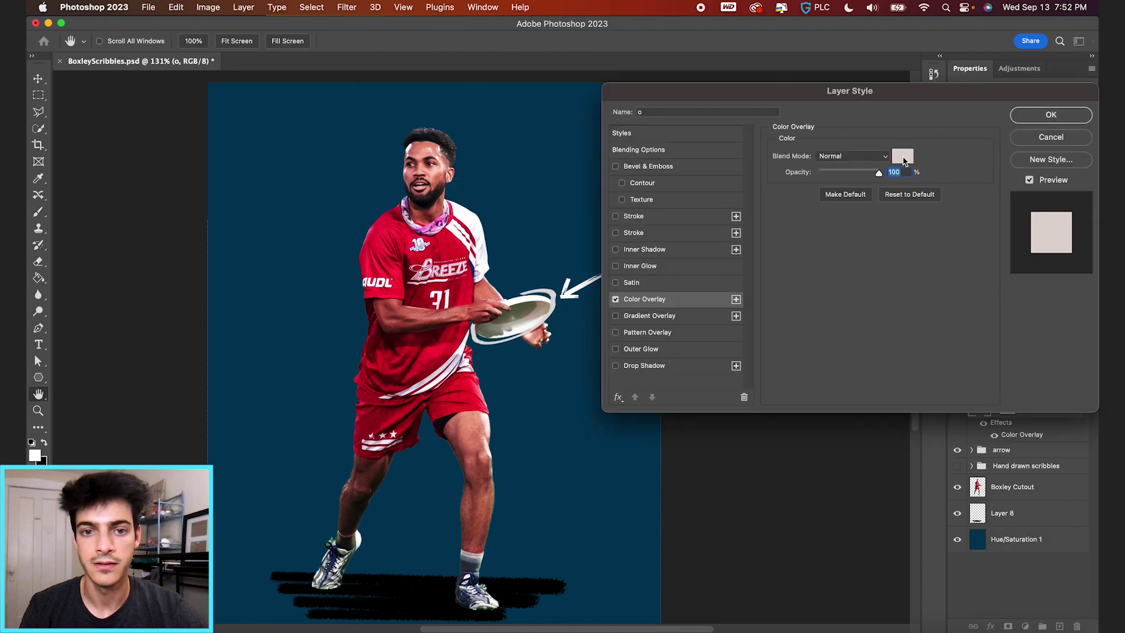
pyautogui.click(903, 156)
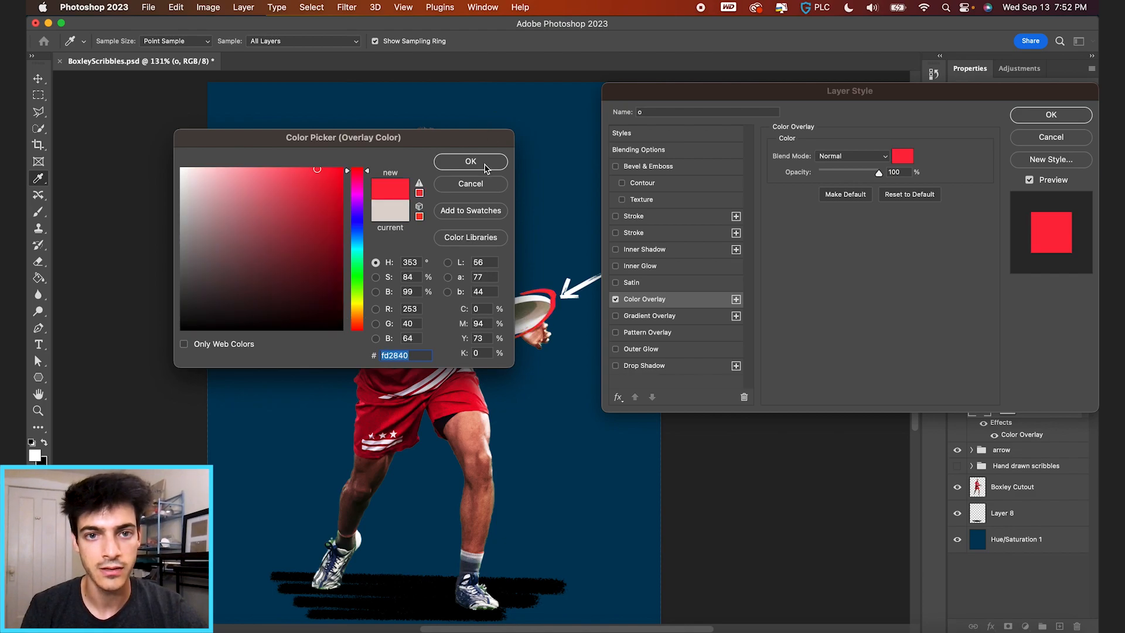
pyautogui.click(470, 161)
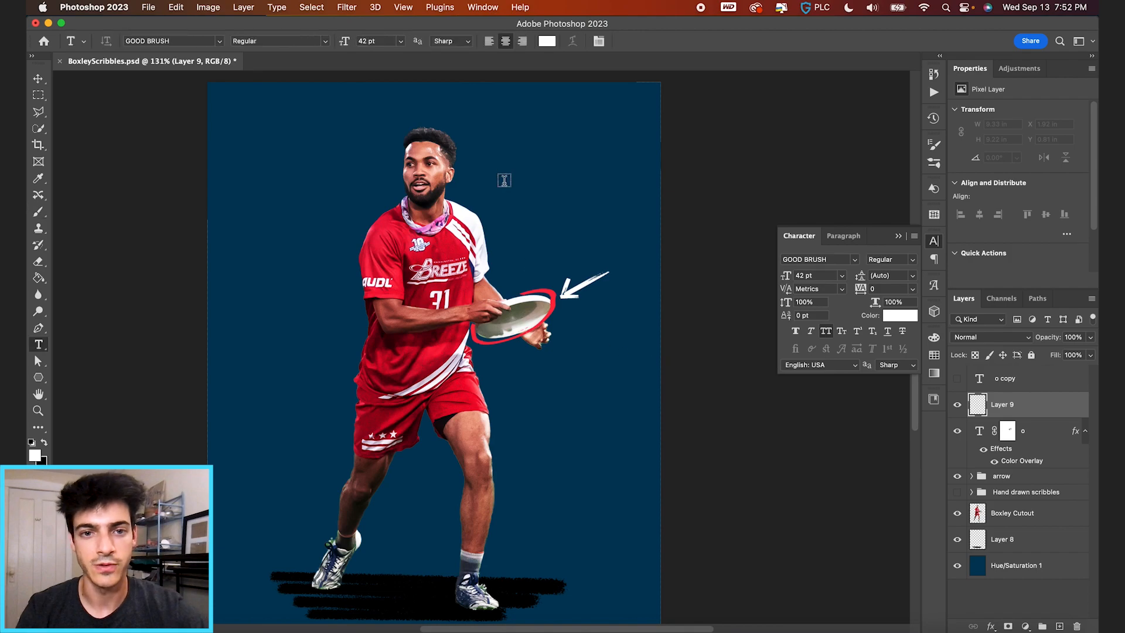
# Add brush-font letter i strokes and place the copies radiating beside the player's head
pyautogui.click(504, 181)
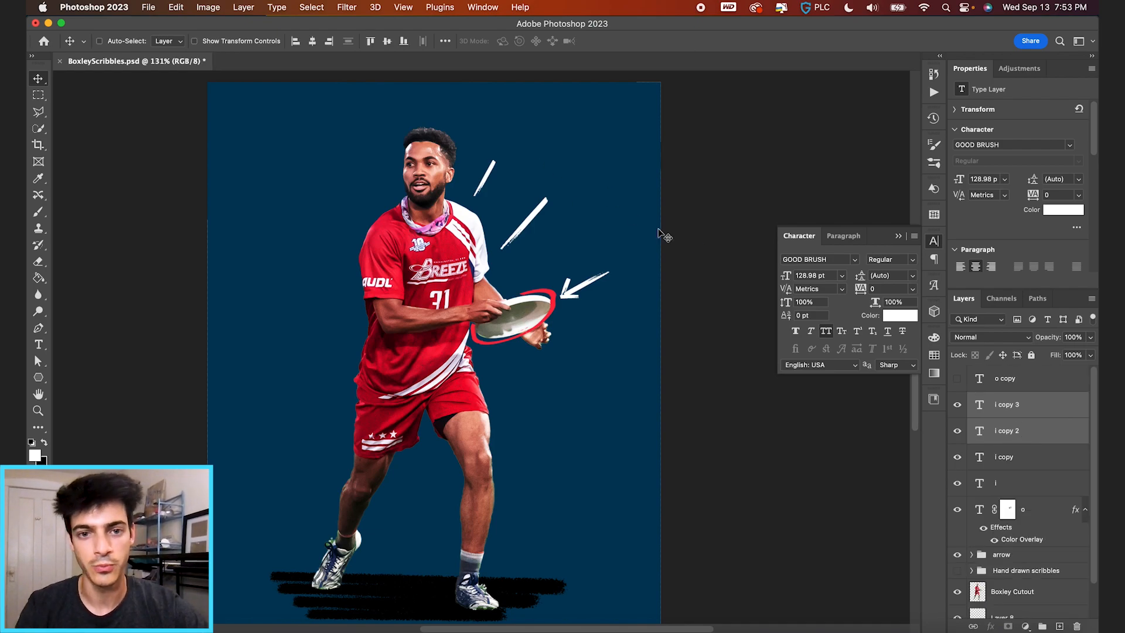
pyautogui.click(176, 7)
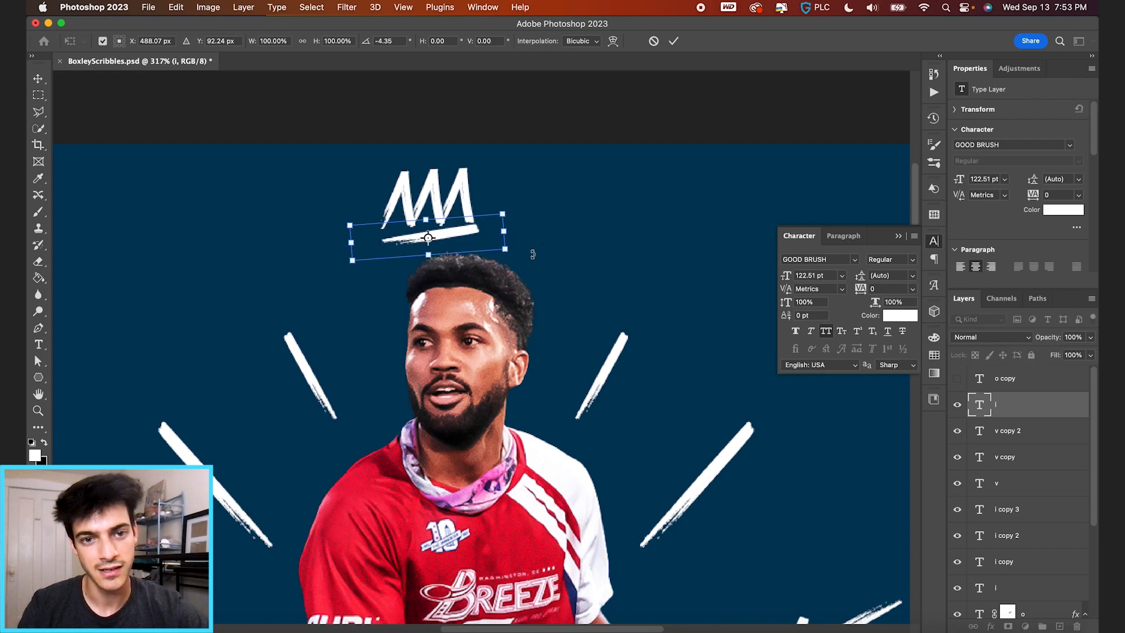
# Commit the rotated l underline of the v-letter crown and rename the group holding the crown letters
pyautogui.click(672, 41)
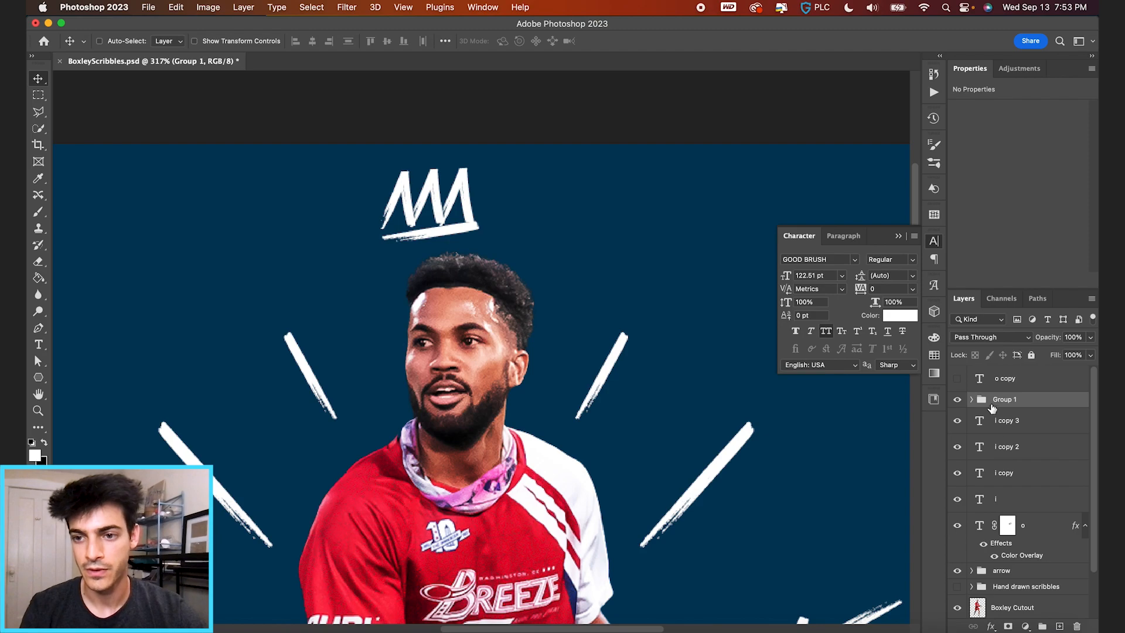
pyautogui.doubleClick(1006, 399)
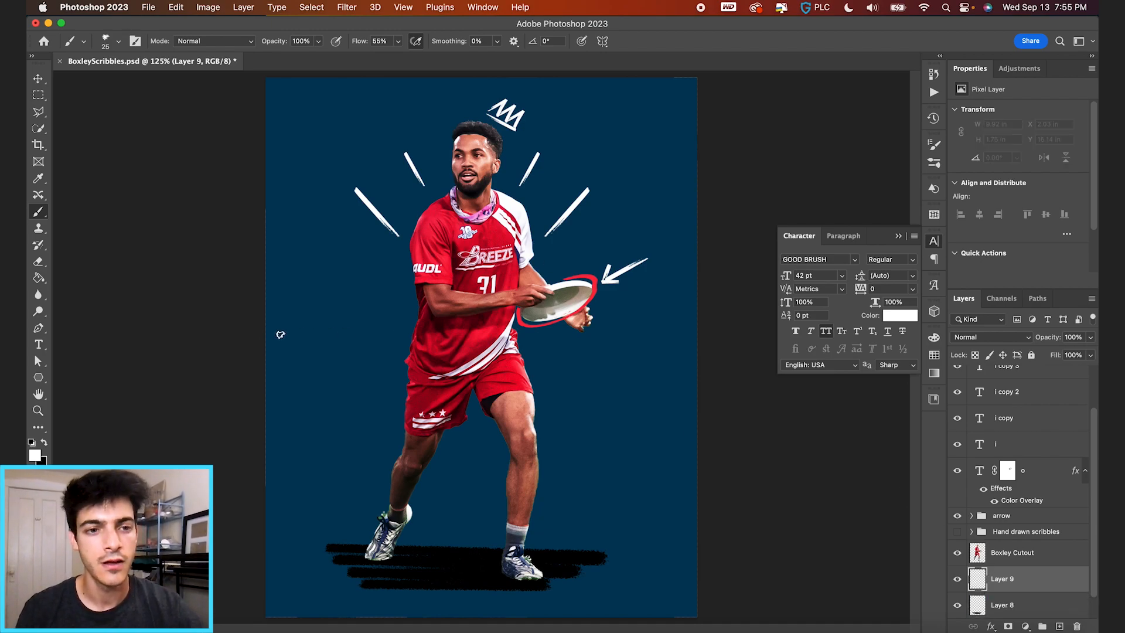
# Choose Kyle's Spatter Brushes - Supreme Spatter as the brush preset for Layer 9
pyautogui.click(119, 41)
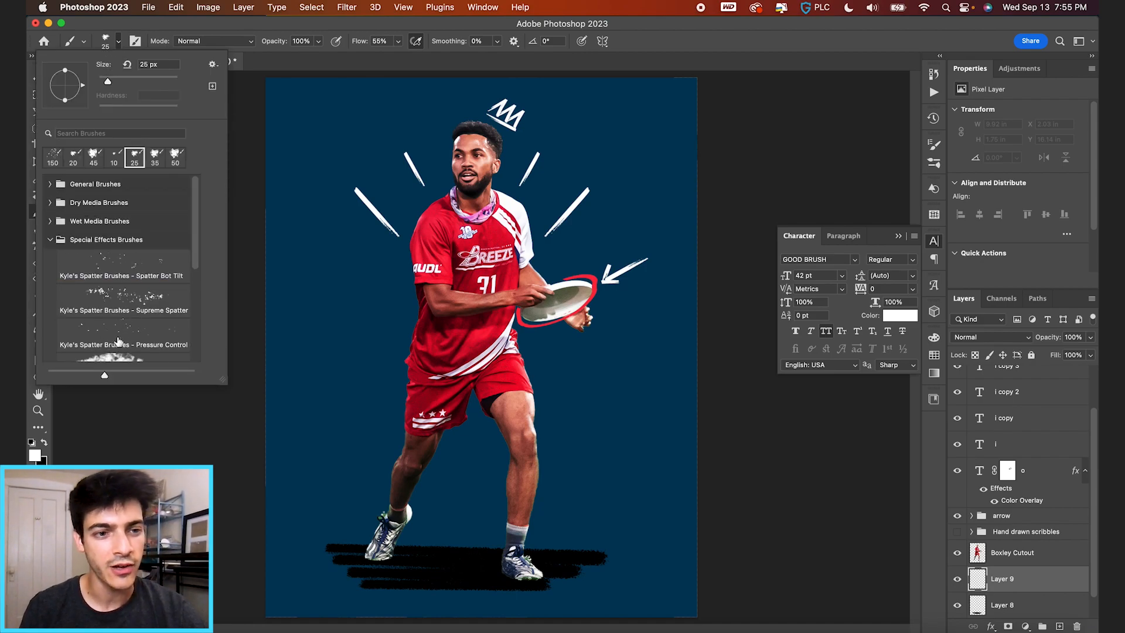
pyautogui.click(123, 309)
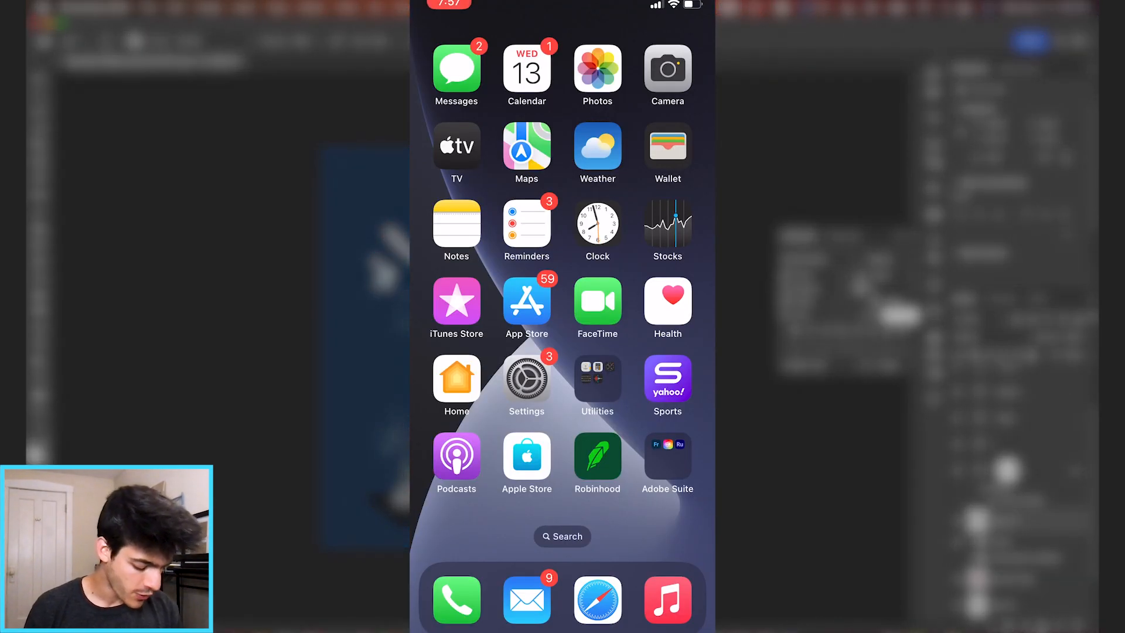
# Launch Adobe Fresco from the Adobe Suite folder on the iPhone
pyautogui.click(666, 454)
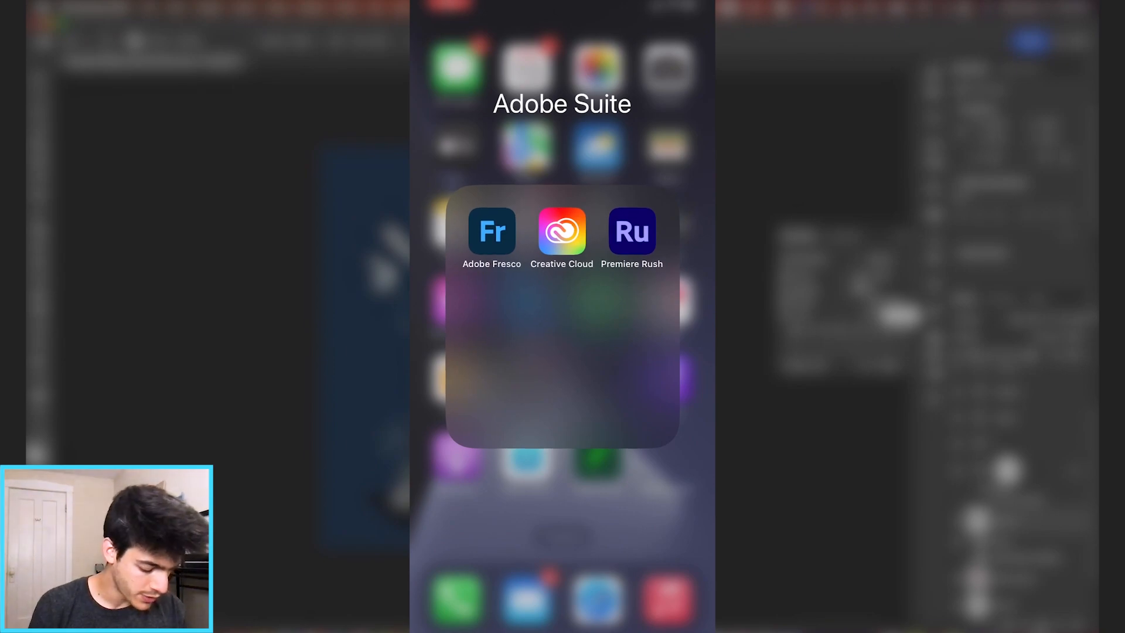
pyautogui.click(491, 231)
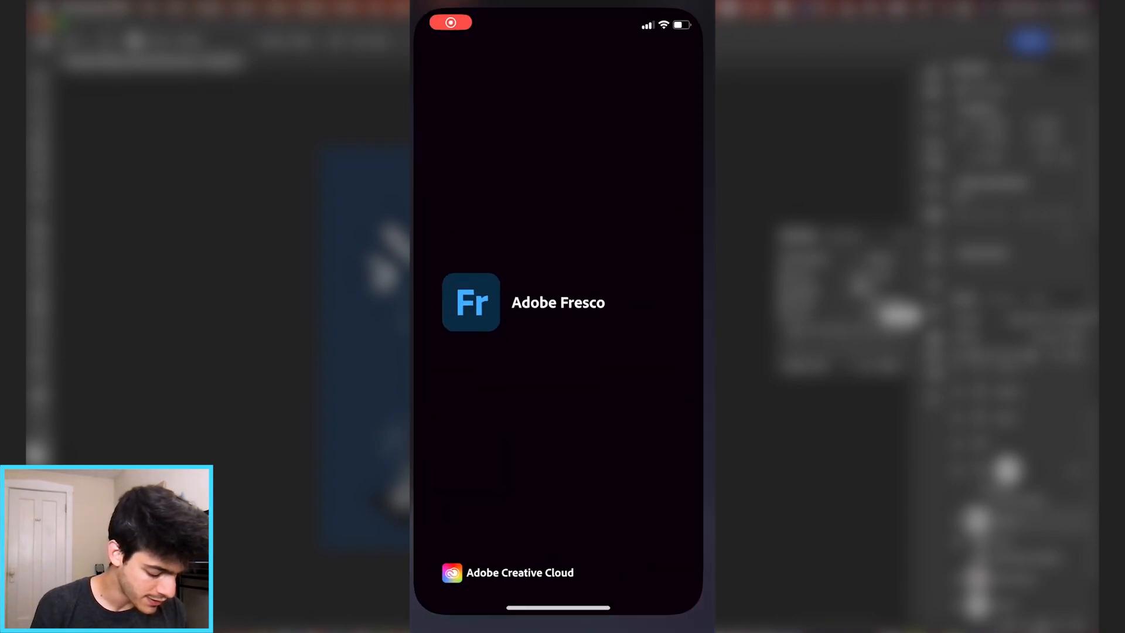
pyautogui.click(471, 301)
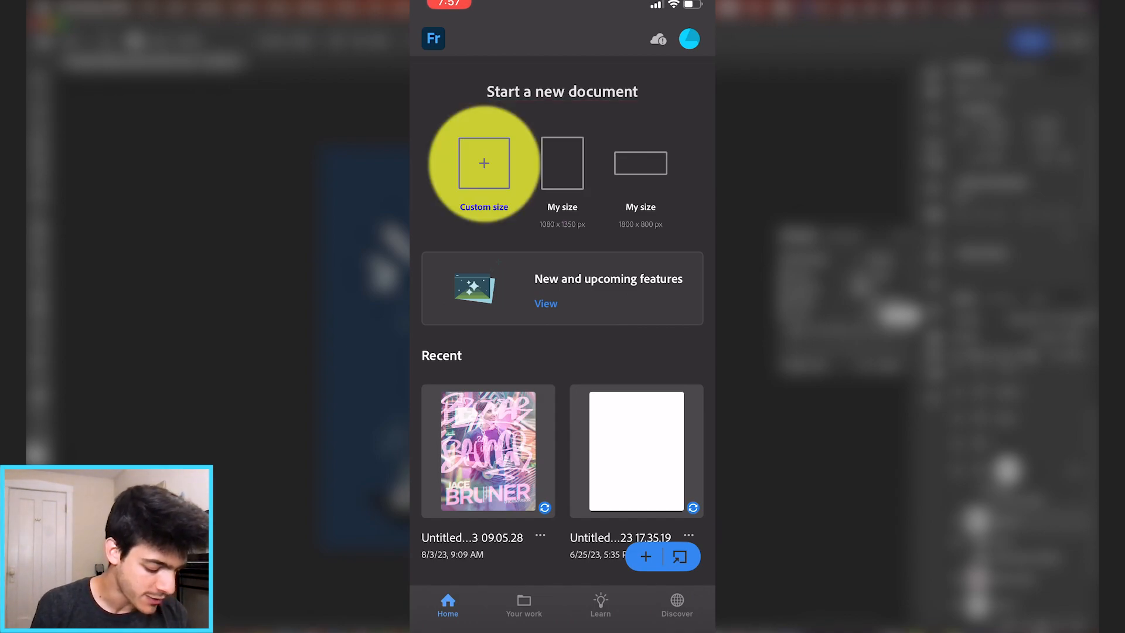
# Create a new custom-size Fresco document of 1080 by 1350 px
pyautogui.click(484, 163)
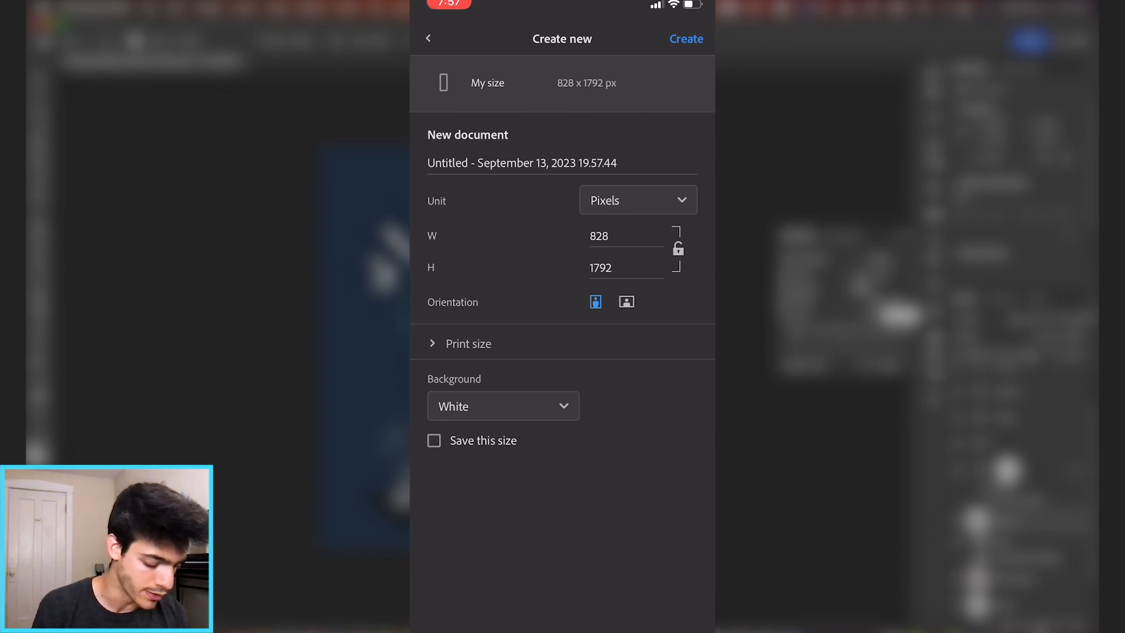
pyautogui.click(625, 235)
pyautogui.write('1080')
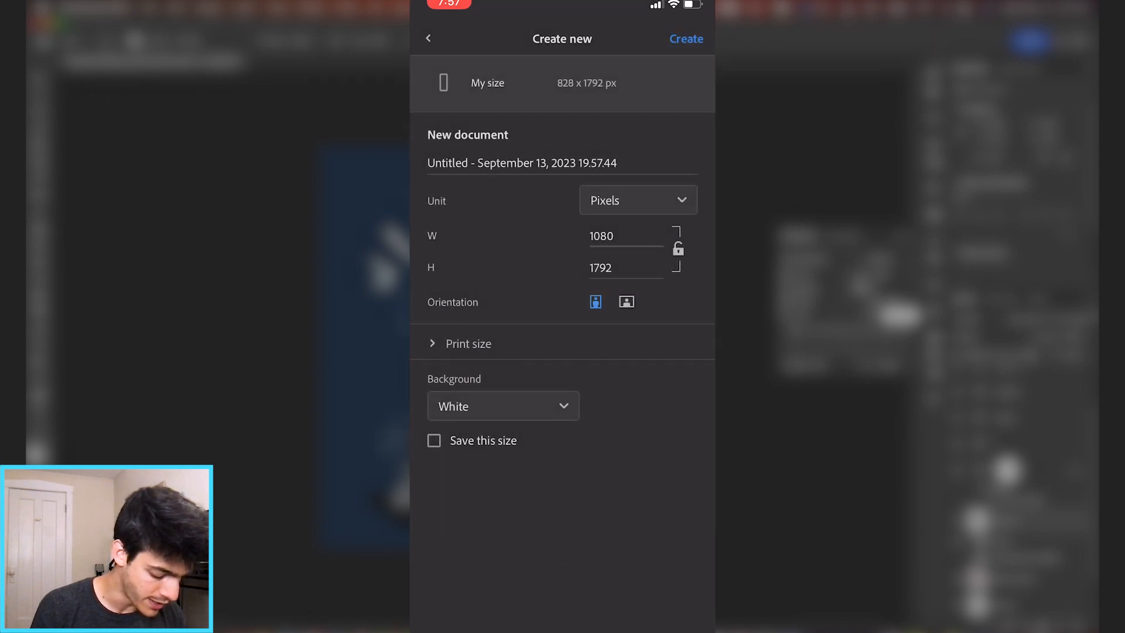
pyautogui.click(626, 267)
pyautogui.write('1350')
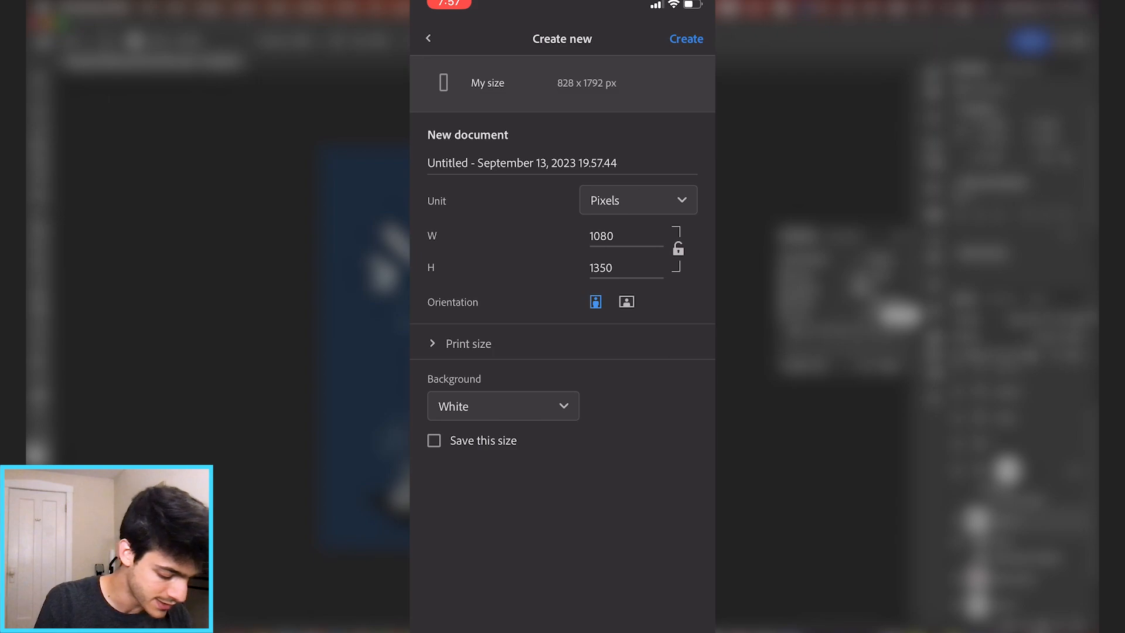
pyautogui.click(428, 39)
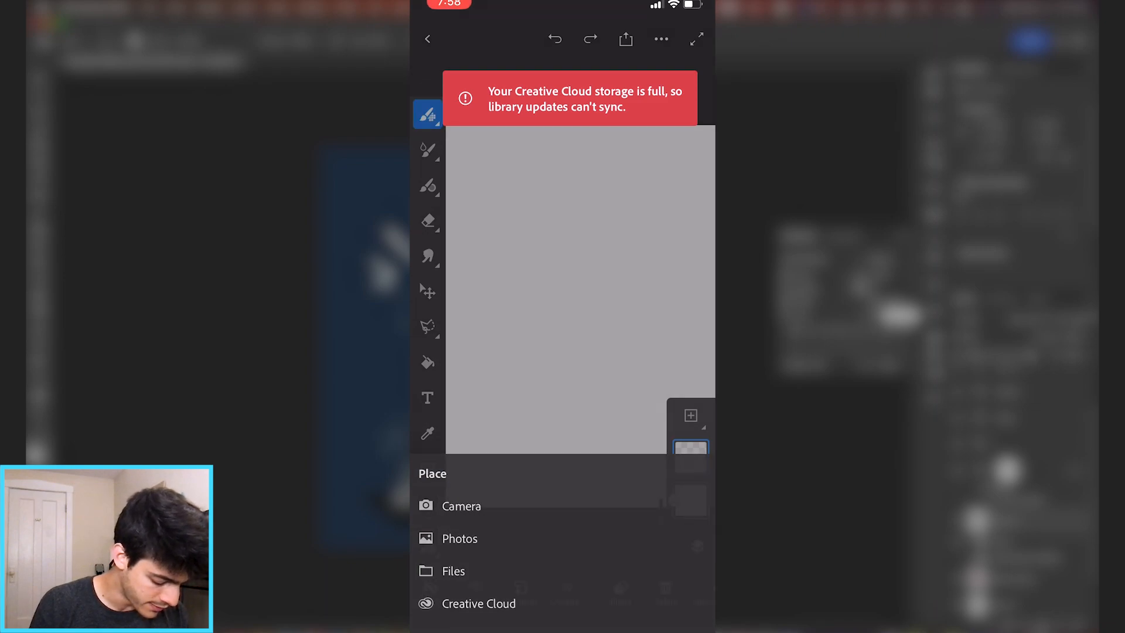
# Place the player cutout image from the photo library into the Fresco document
pyautogui.click(460, 537)
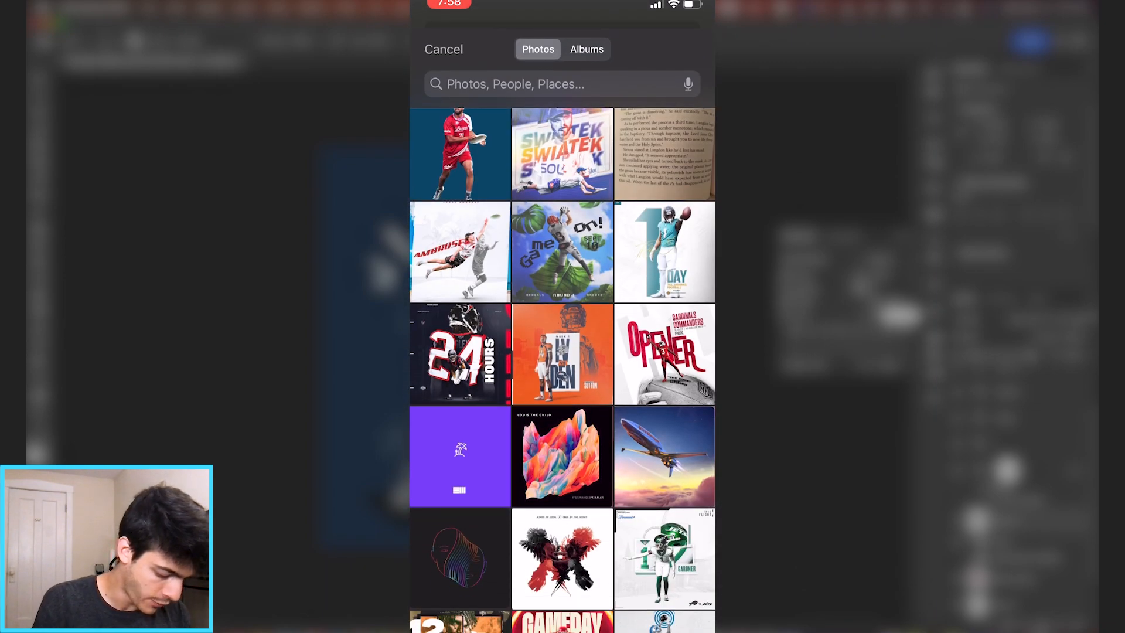
pyautogui.click(460, 154)
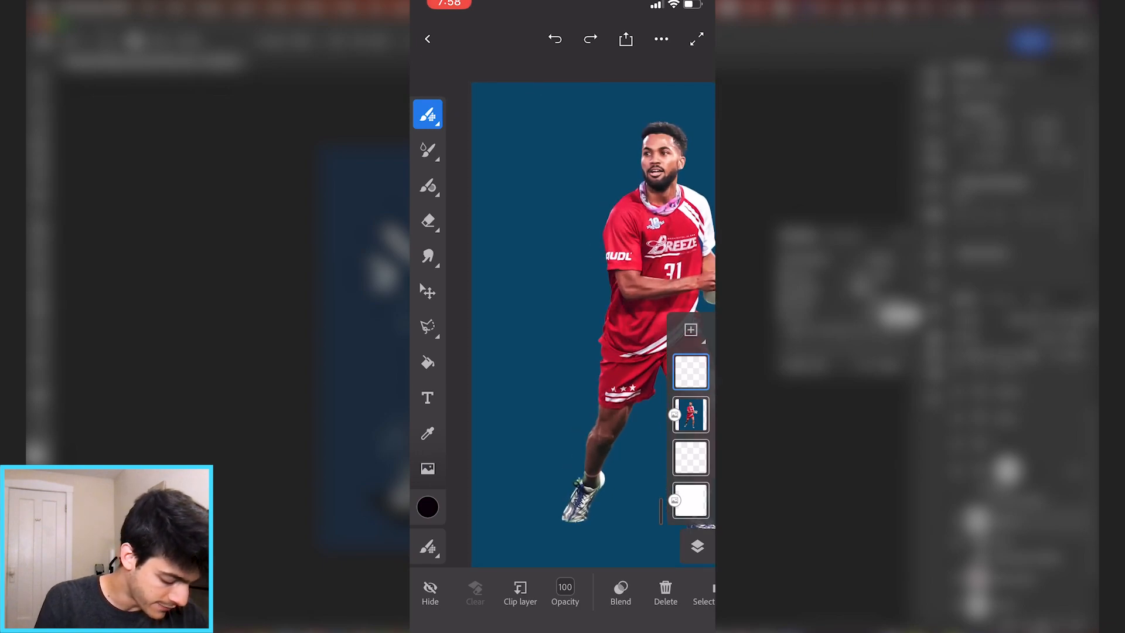
# Pick a Dry media pixel brush to draw the crown, arrows, stars and shadow scribbles
pyautogui.click(428, 113)
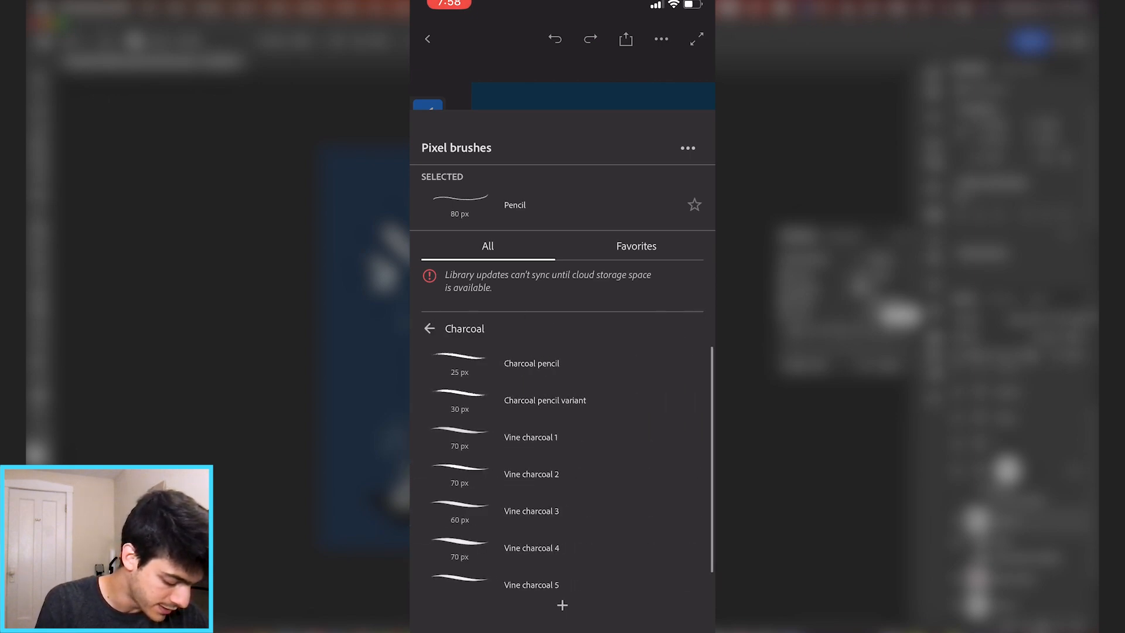
pyautogui.click(429, 328)
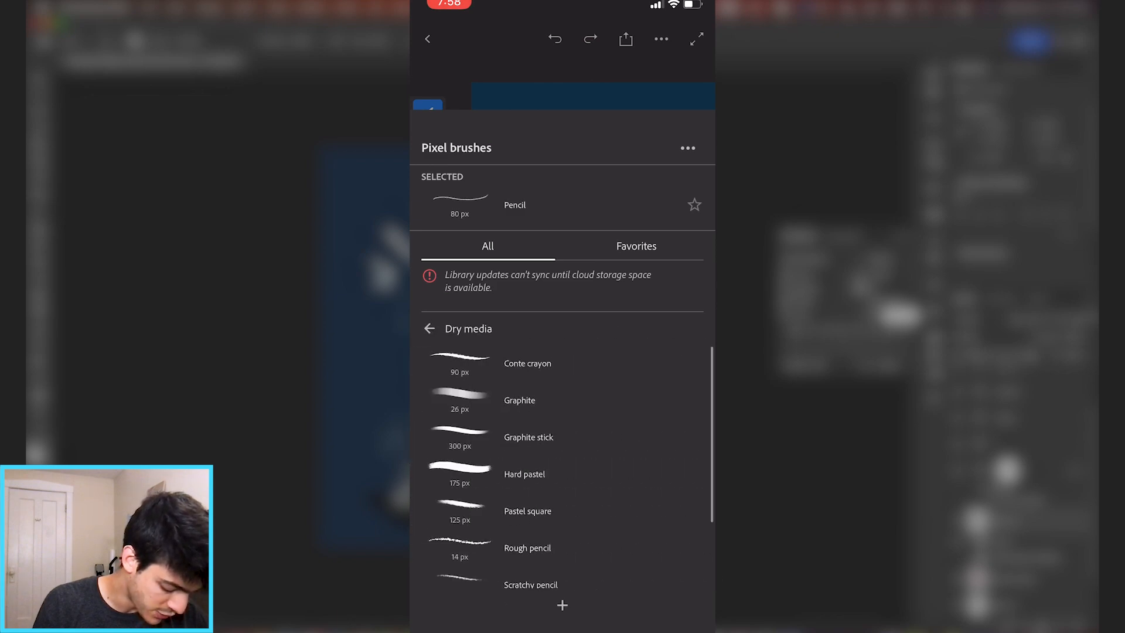
pyautogui.click(429, 328)
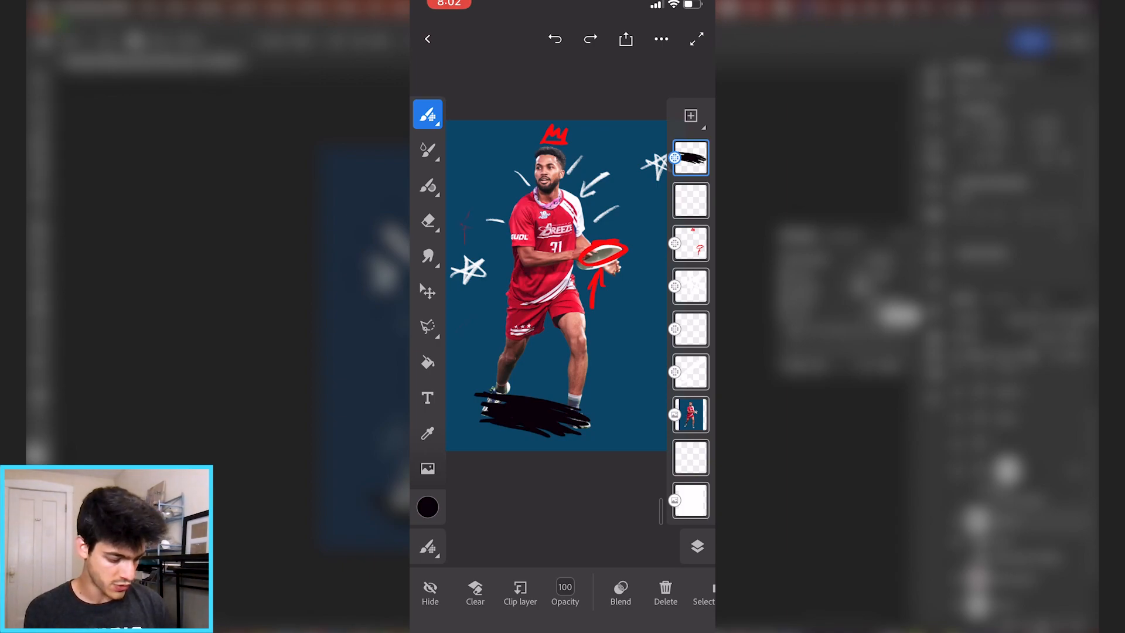
# Export the Fresco drawing in PSD format
pyautogui.click(623, 39)
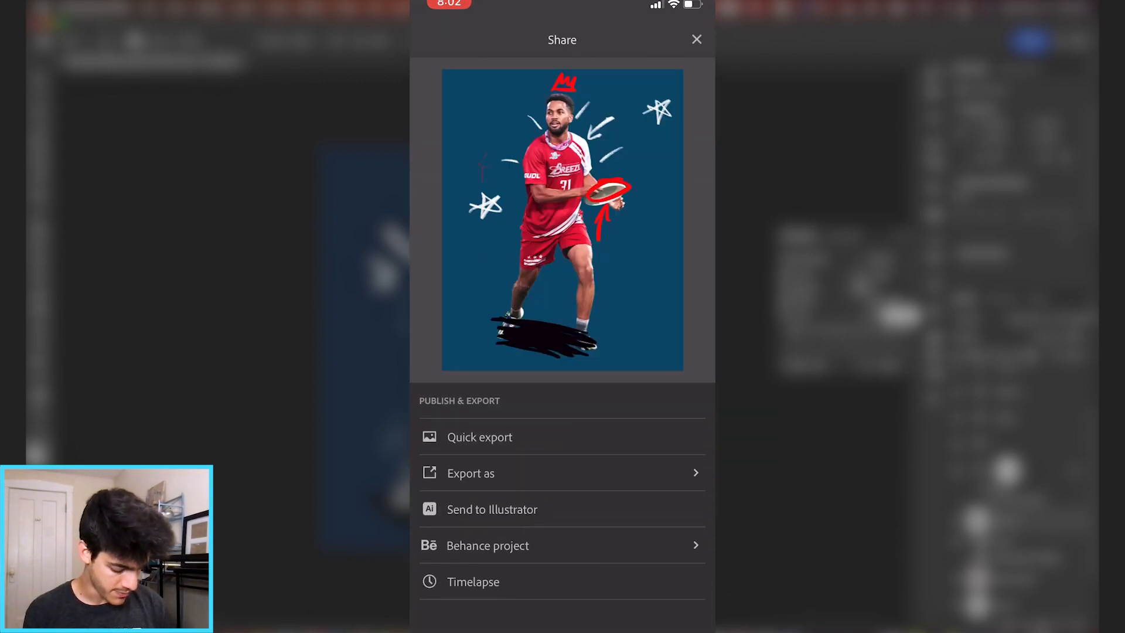
pyautogui.click(471, 472)
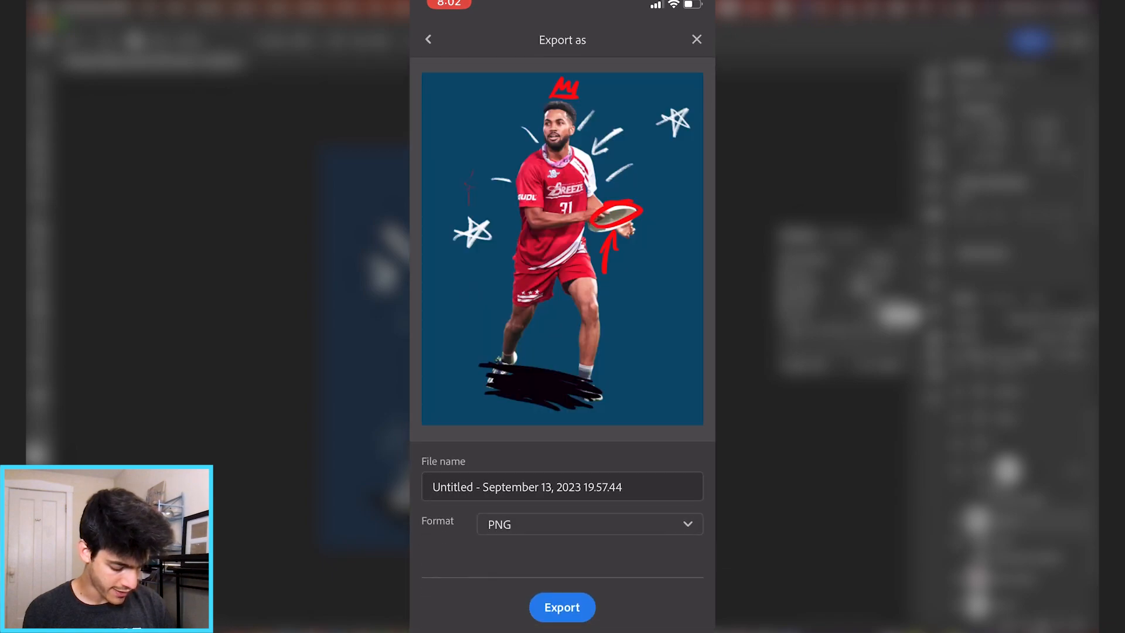
pyautogui.click(587, 524)
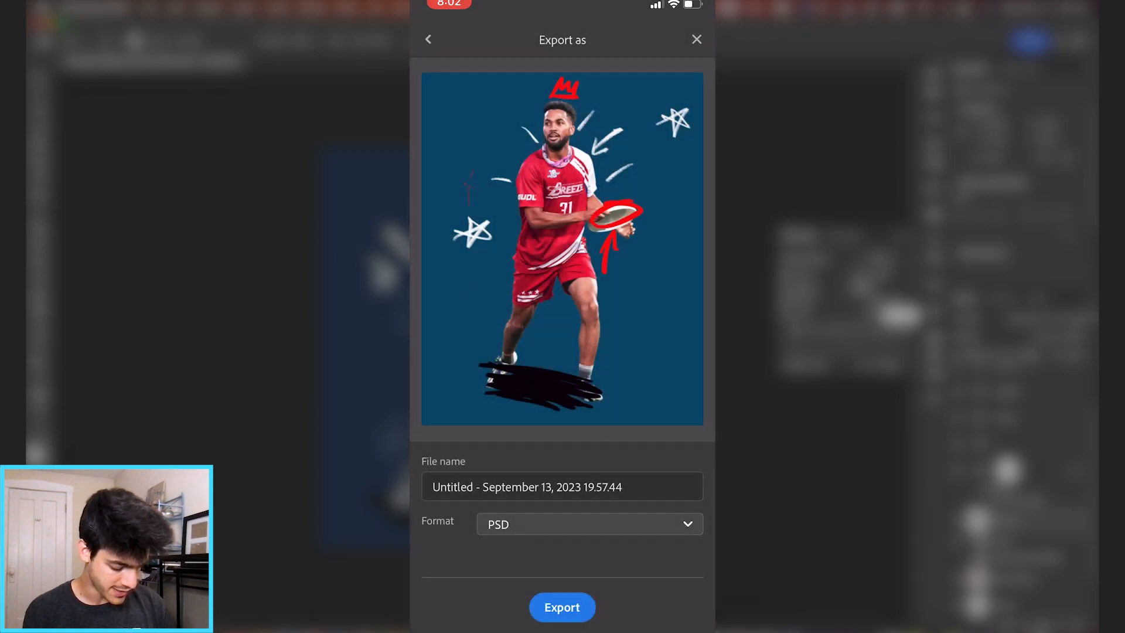
pyautogui.click(427, 40)
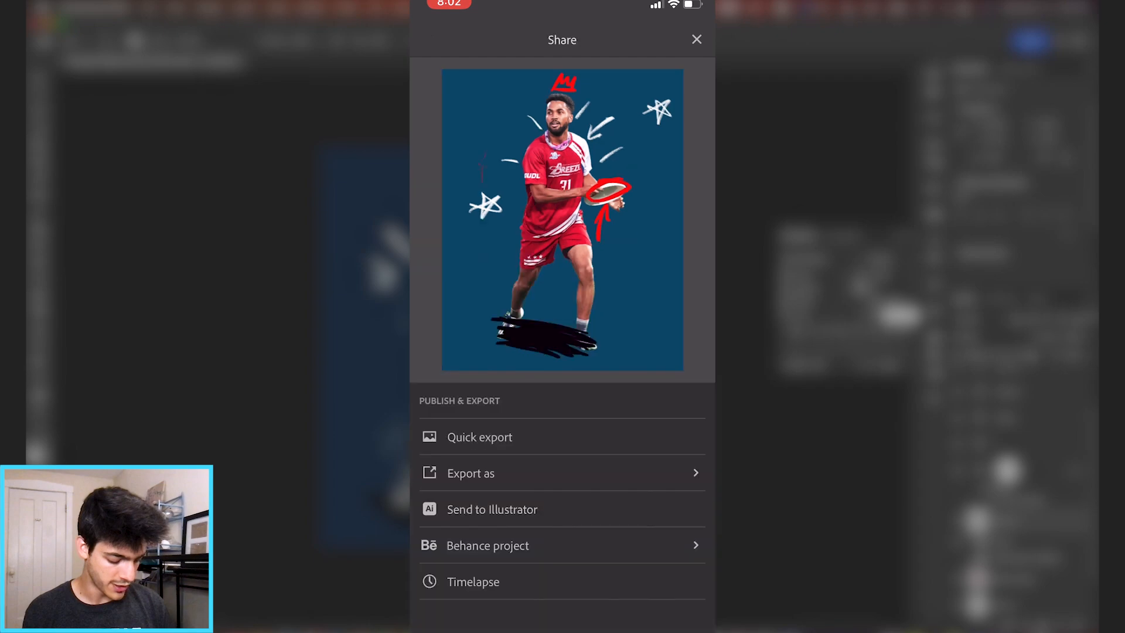
# AirDrop the exported PSD to the nearby MacBook
pyautogui.click(479, 436)
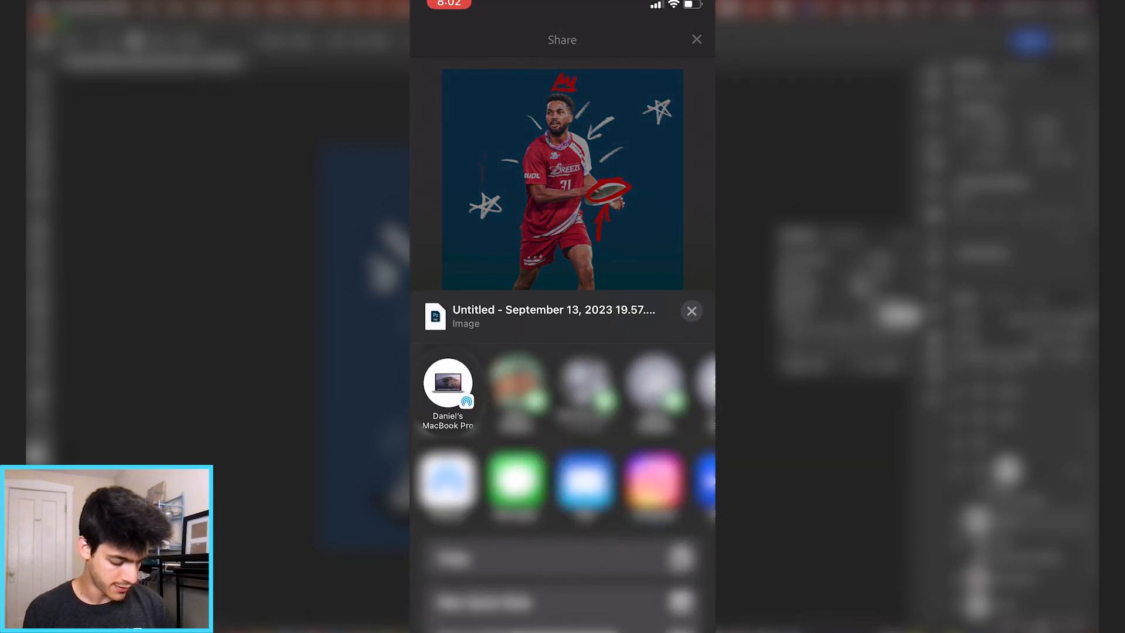
pyautogui.click(446, 380)
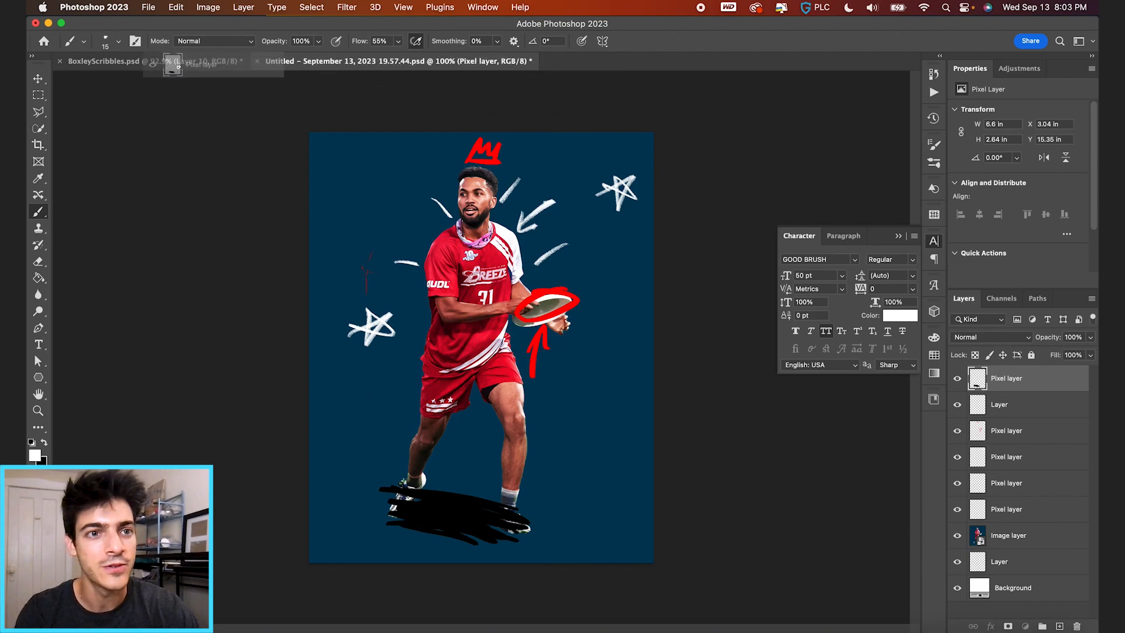
# Return to the main BoxleyScribbles poster and move the imported scribble layer lower in the stack
pyautogui.click(104, 61)
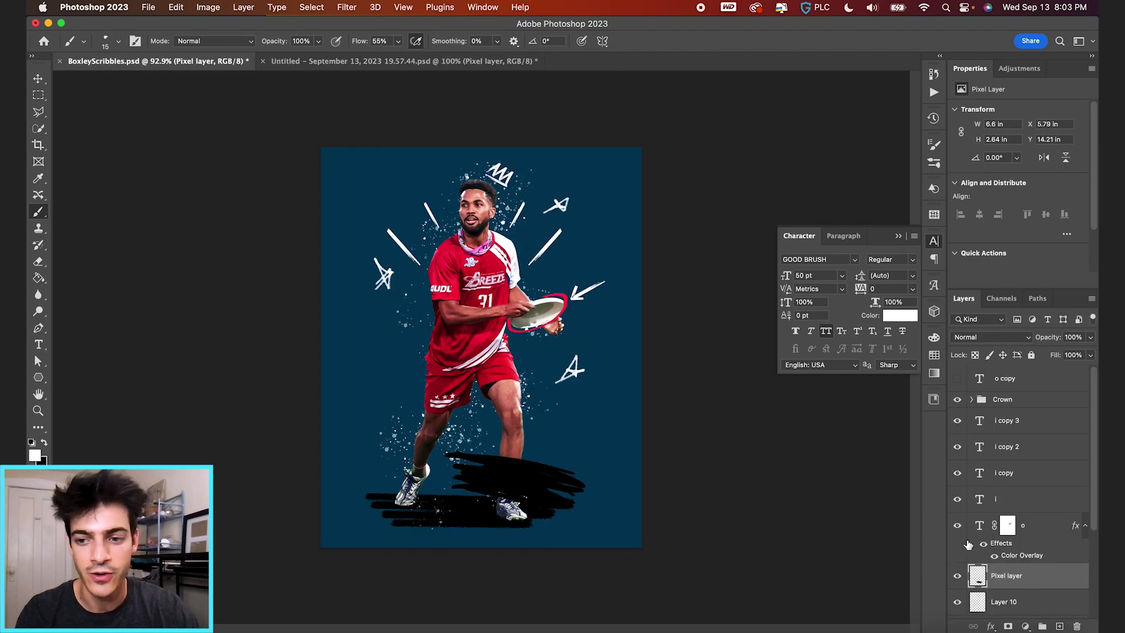
pyautogui.scroll(-3)
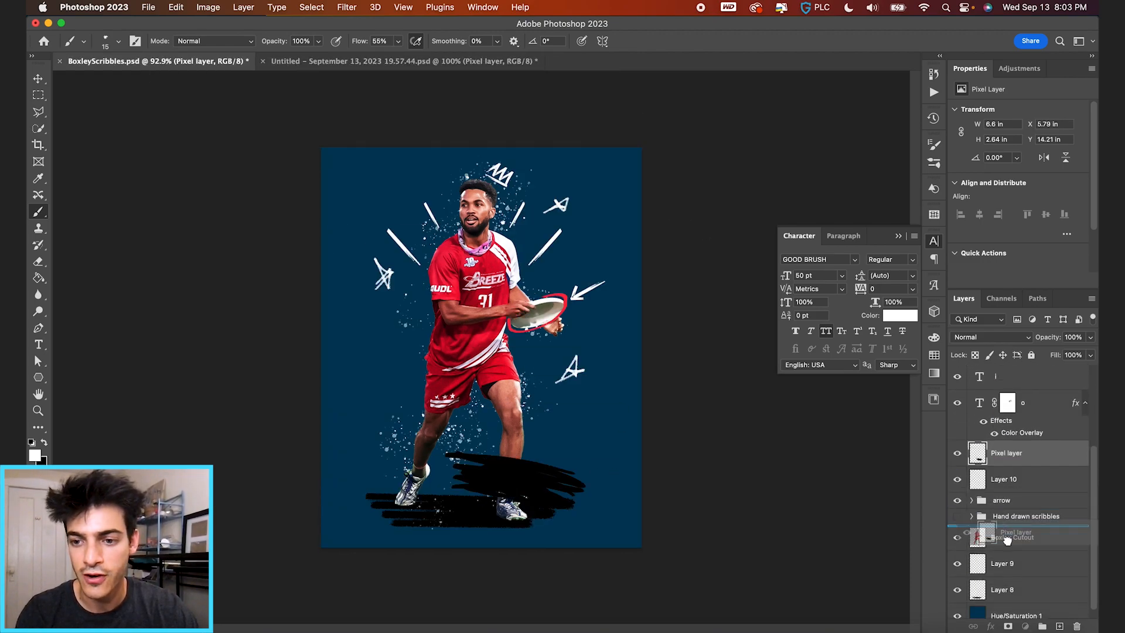